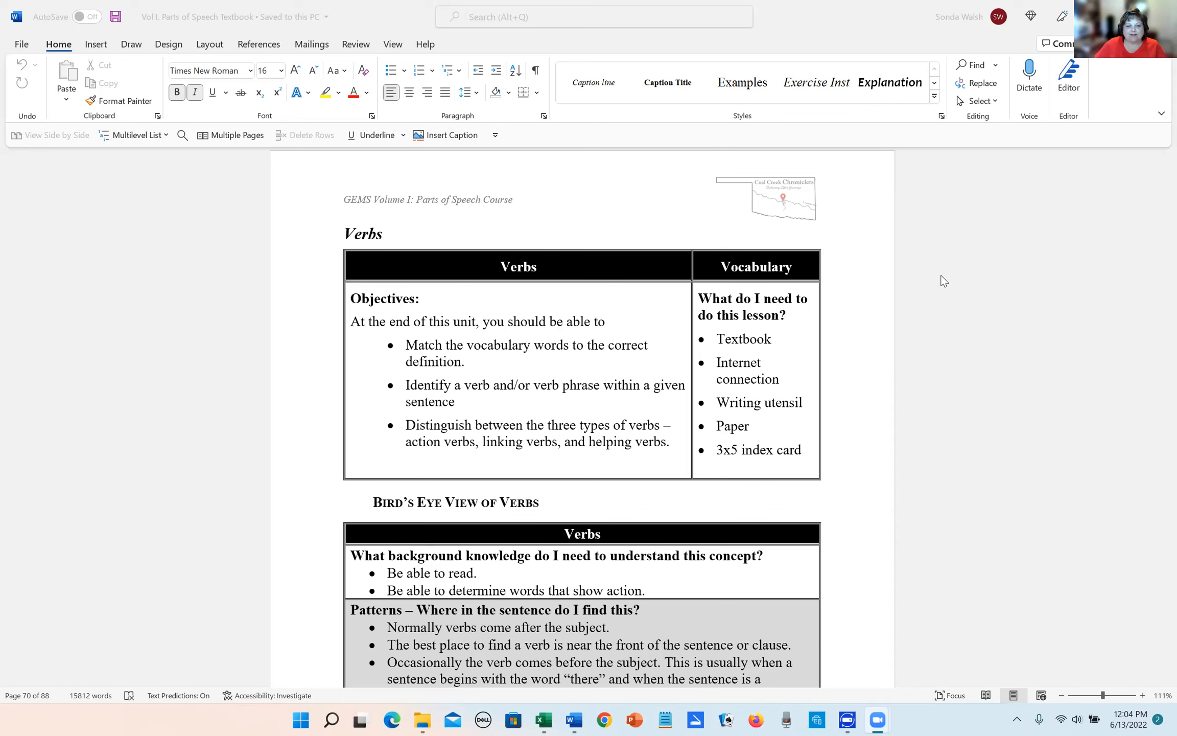
Step: Scroll down through page 70 to the Vocabulary table on page 71, then back up slightly
scroll(down, 3)
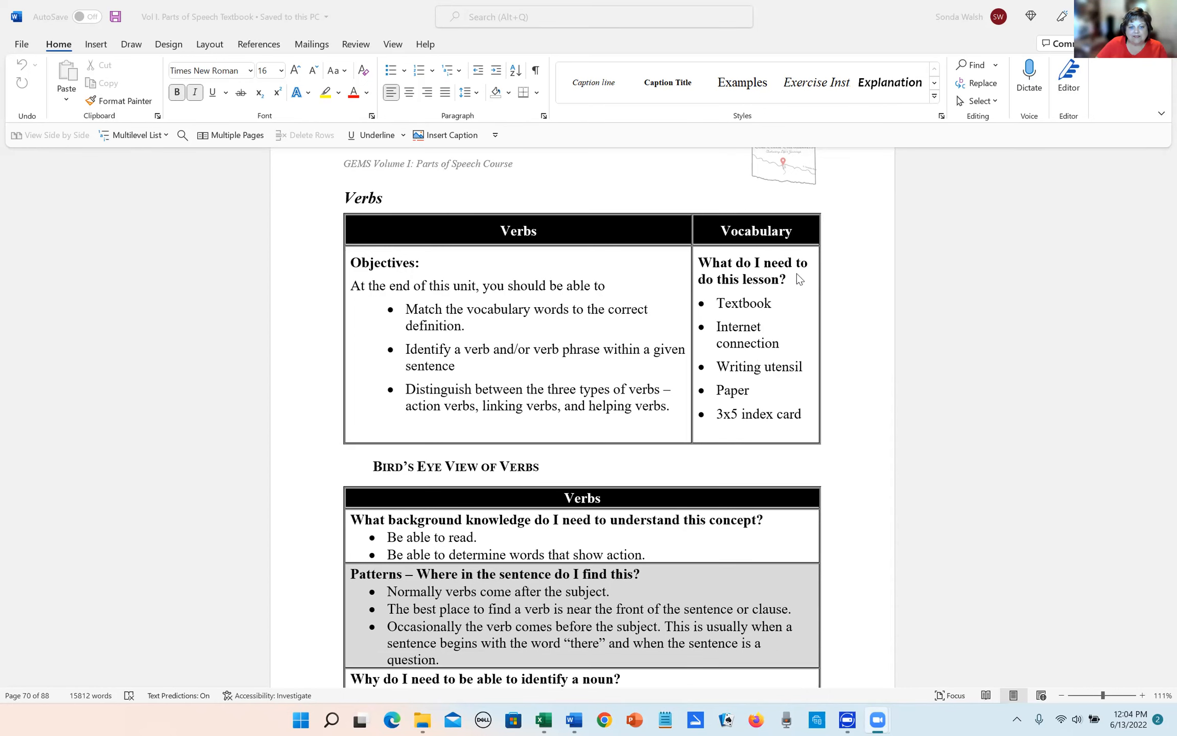
scroll(down, 3)
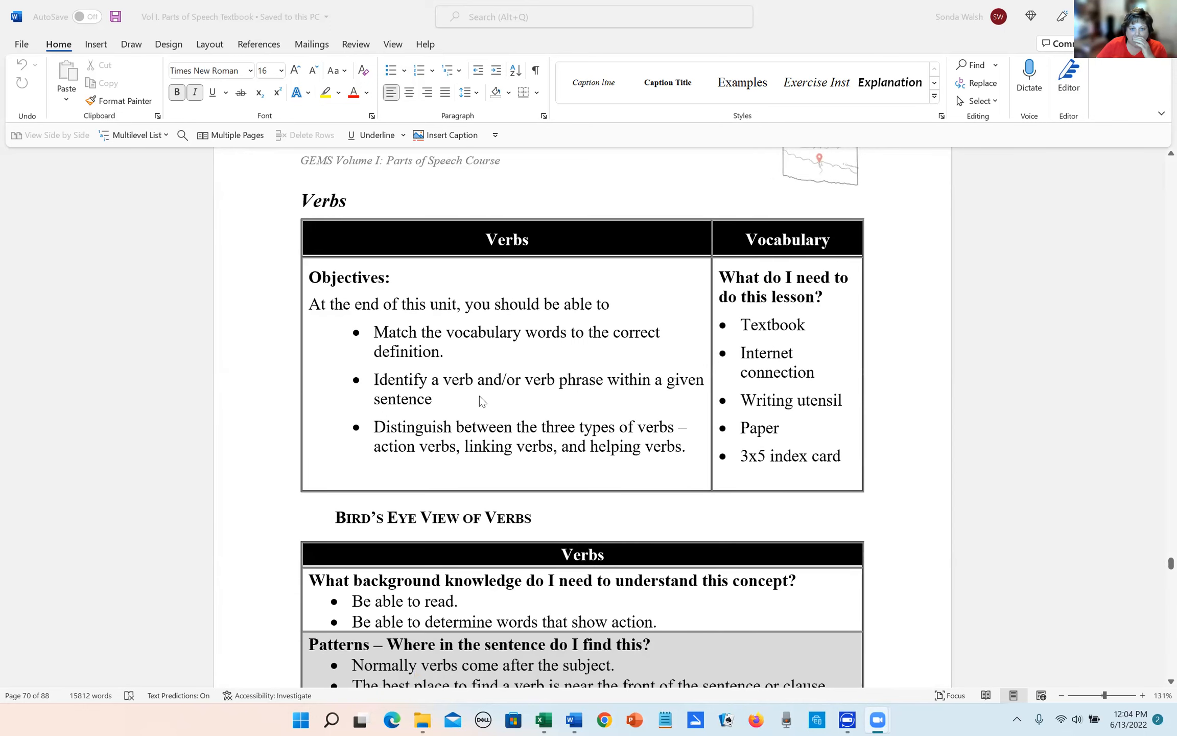
mouse_move(572, 338)
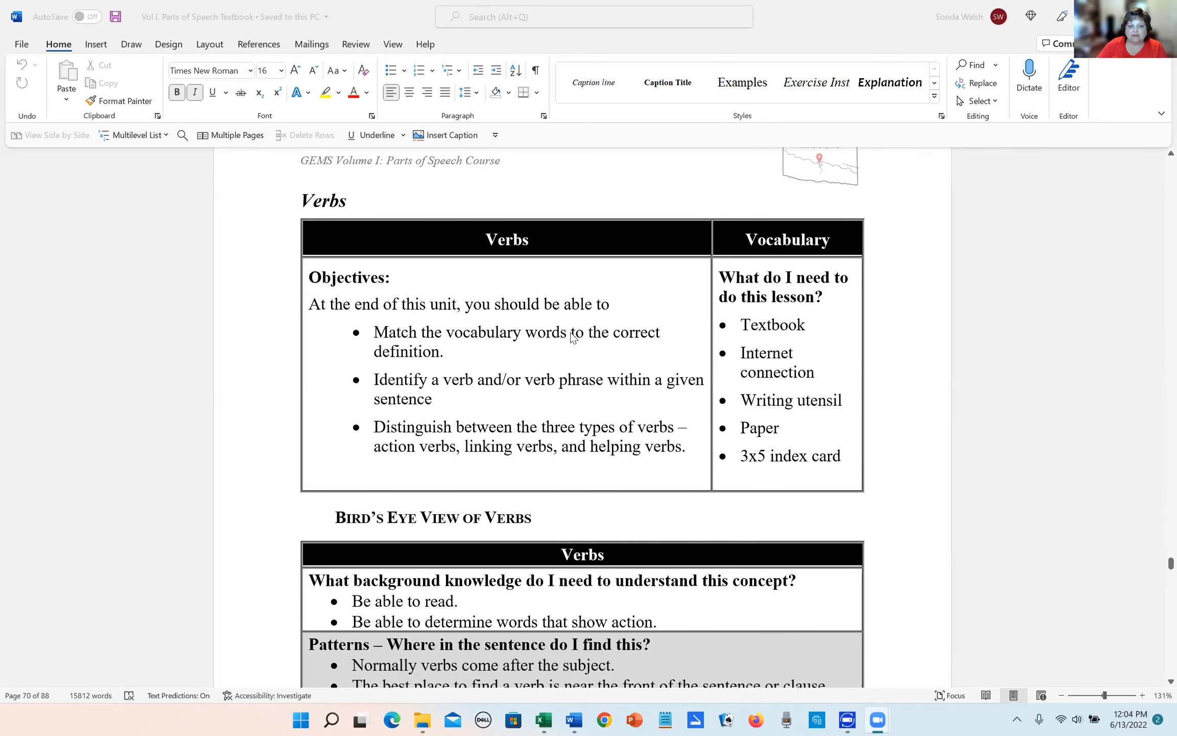
scroll(down, 3)
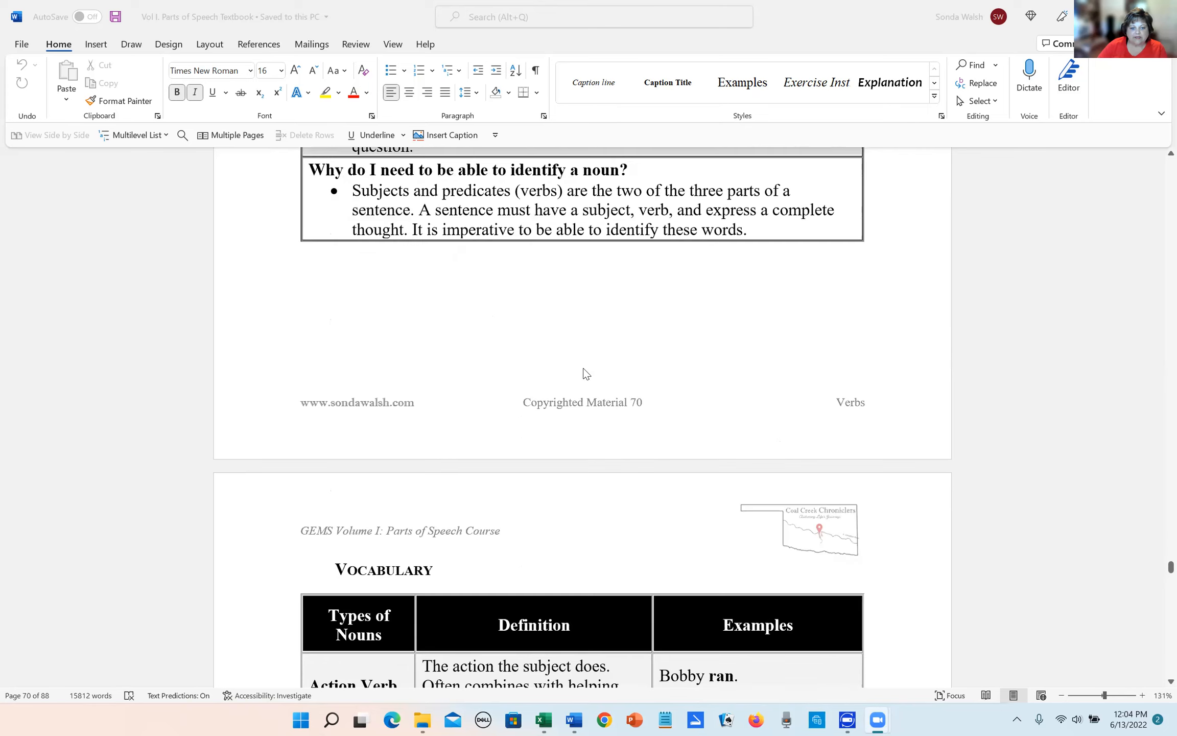
scroll(down, 3)
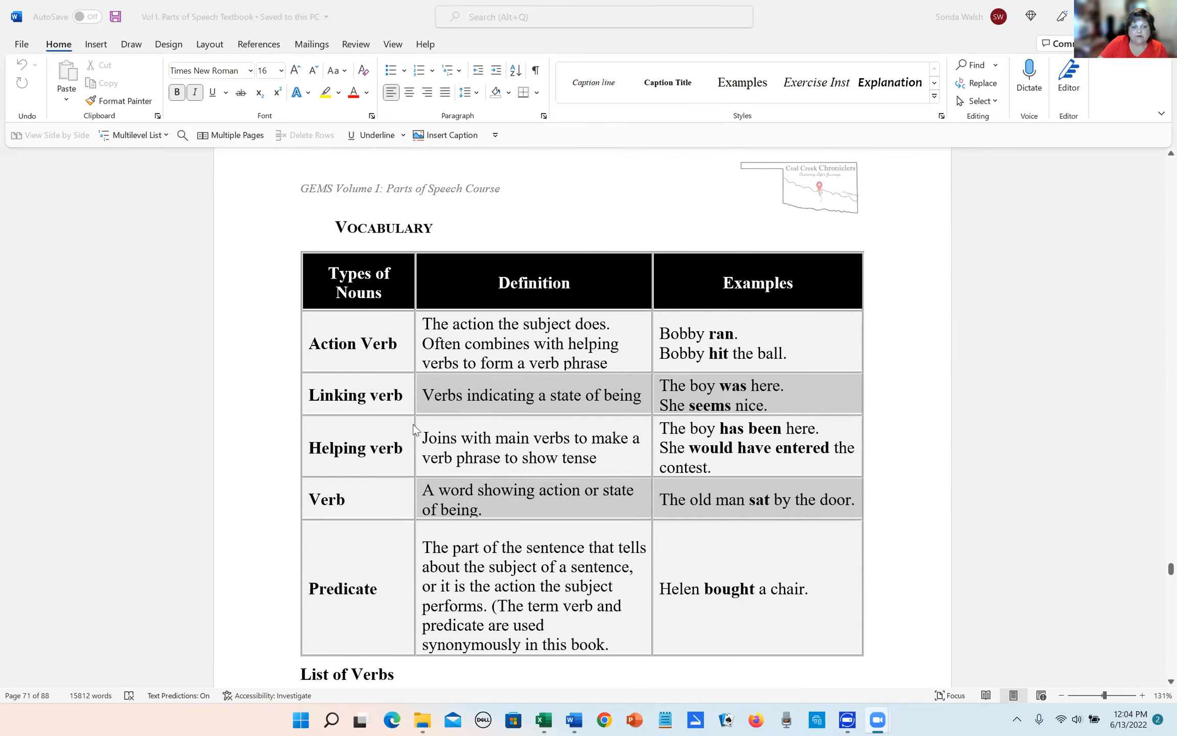
mouse_move(394, 440)
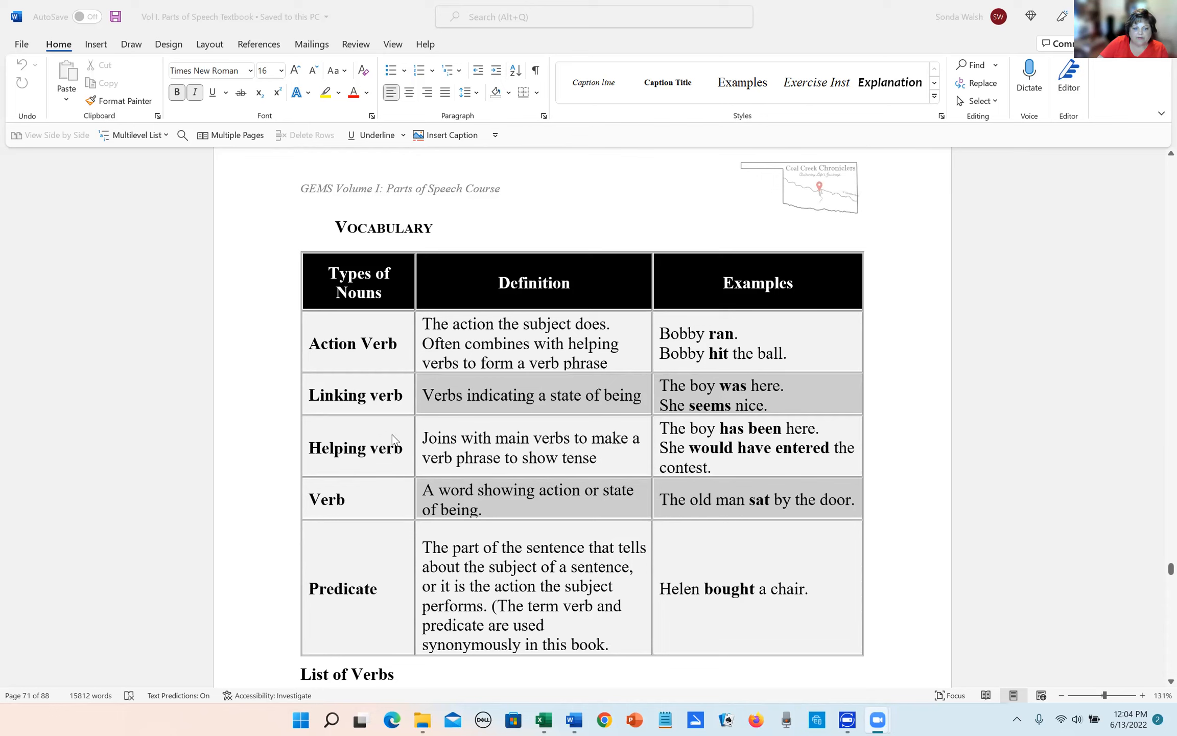
mouse_move(368, 503)
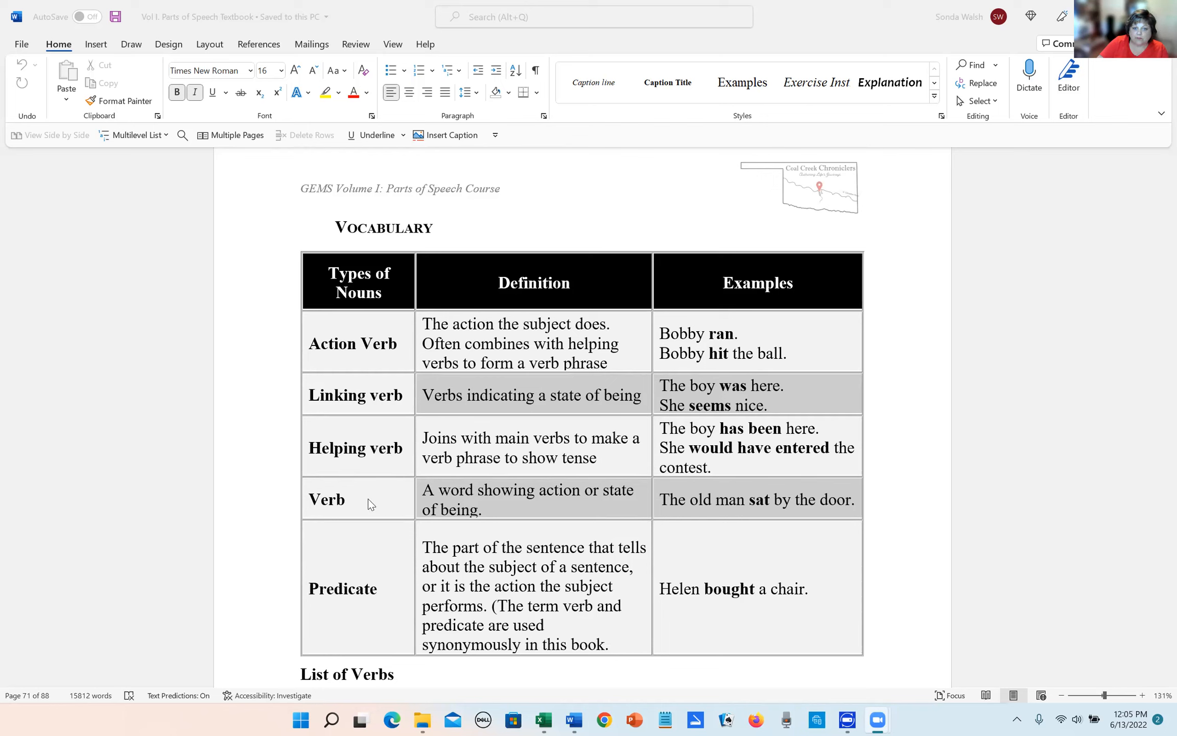
mouse_move(365, 575)
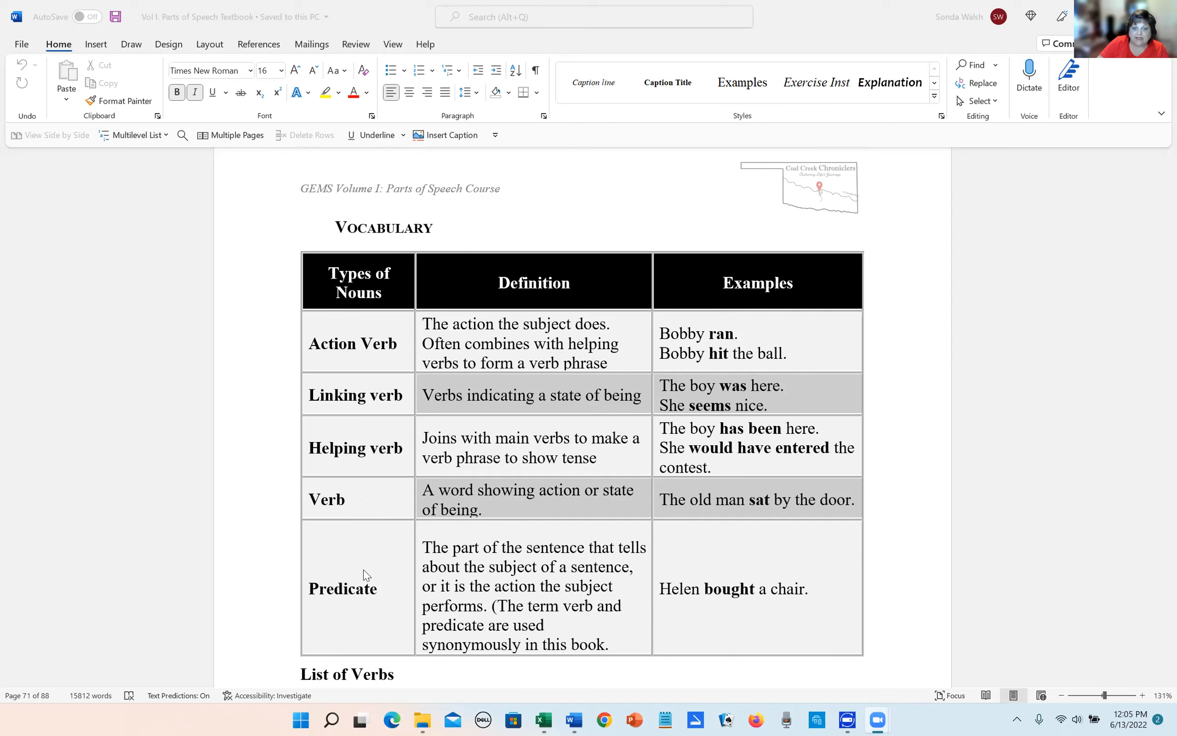
mouse_move(496, 570)
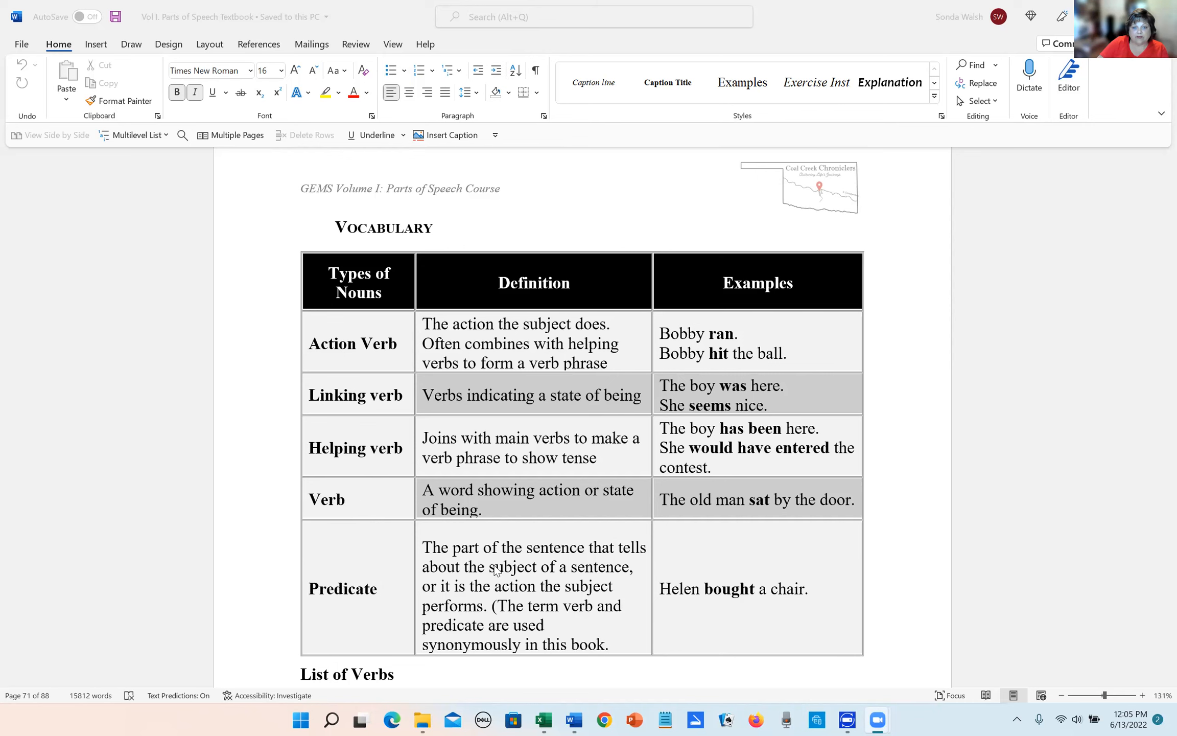
scroll(up, 3)
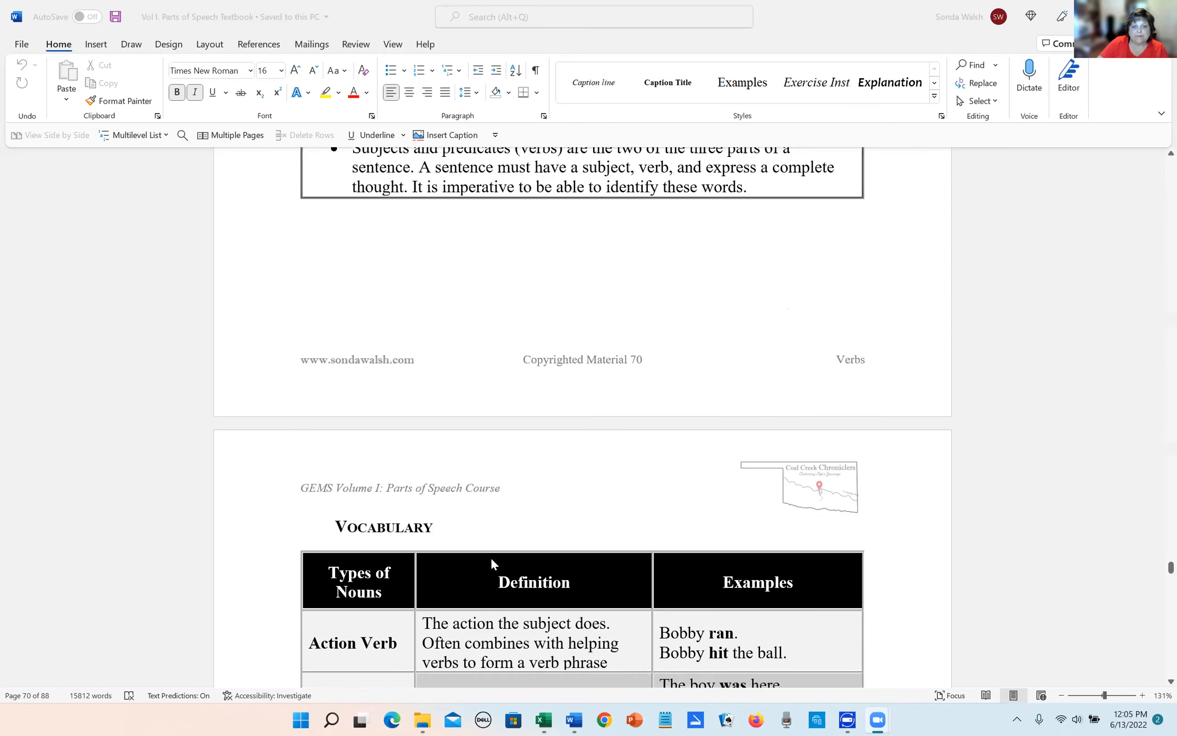
Step: Scroll up to the top of page 70 showing the Verbs objectives table and Bird's Eye View heading
scroll(up, 3)
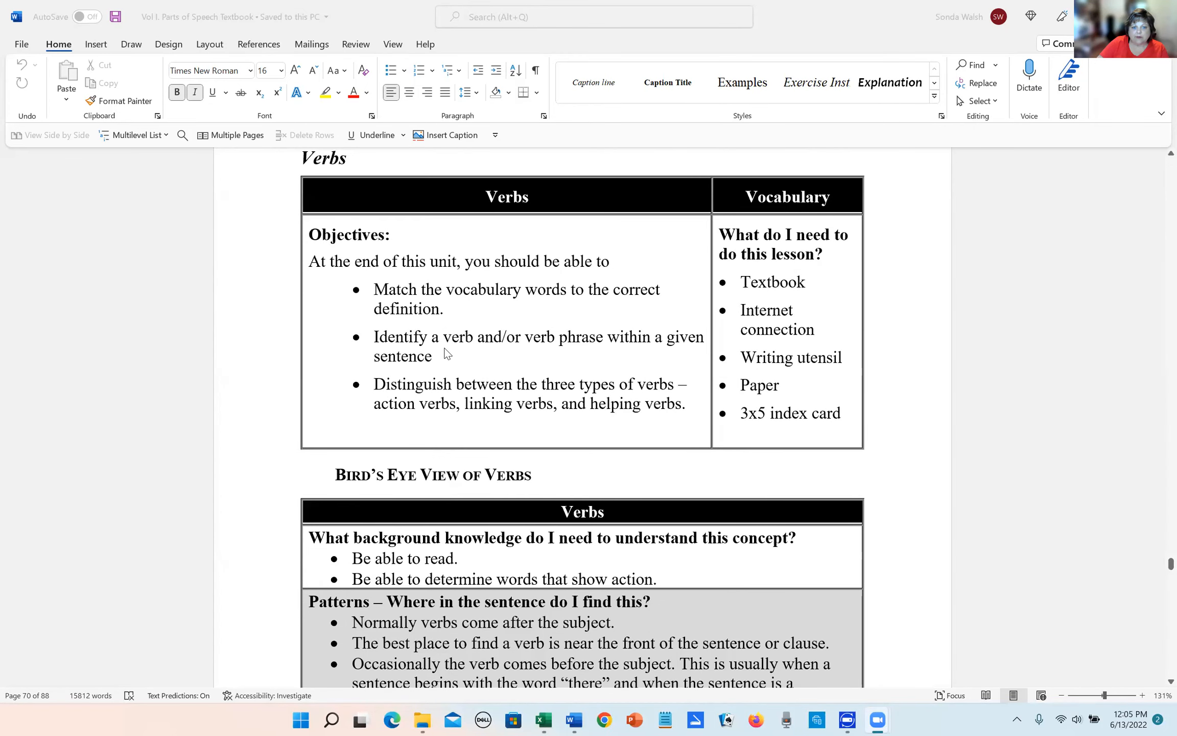
mouse_move(529, 343)
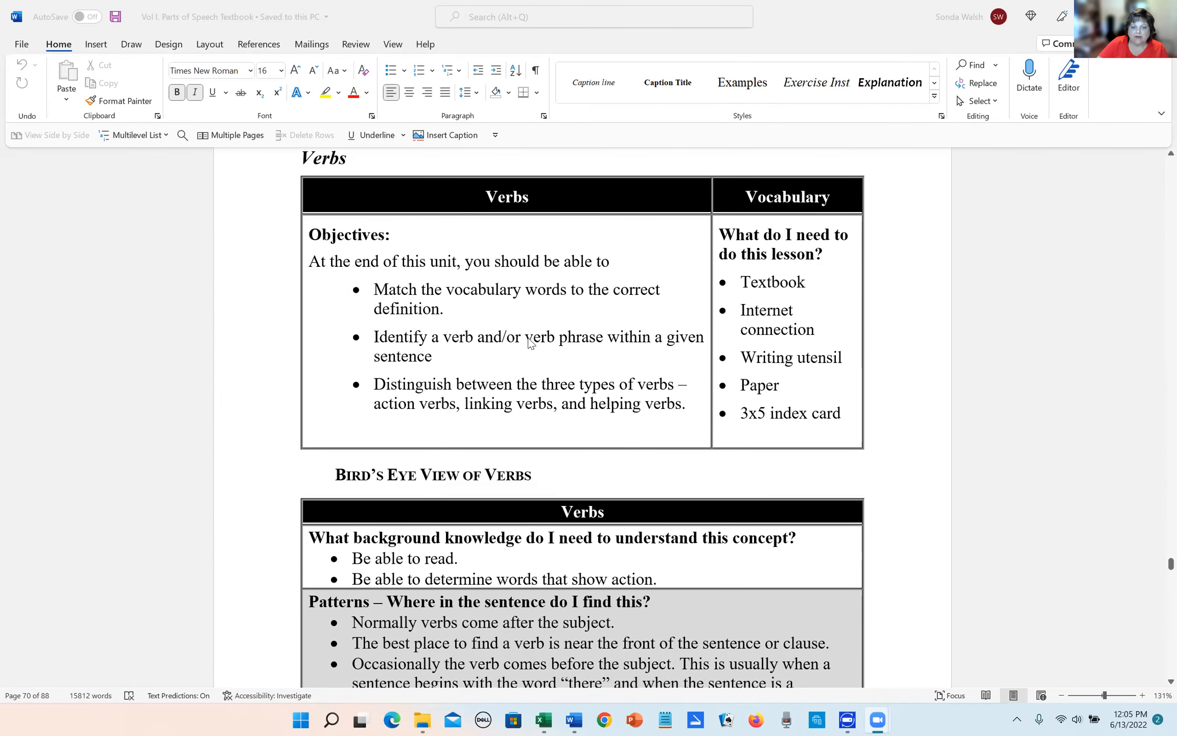
mouse_move(634, 359)
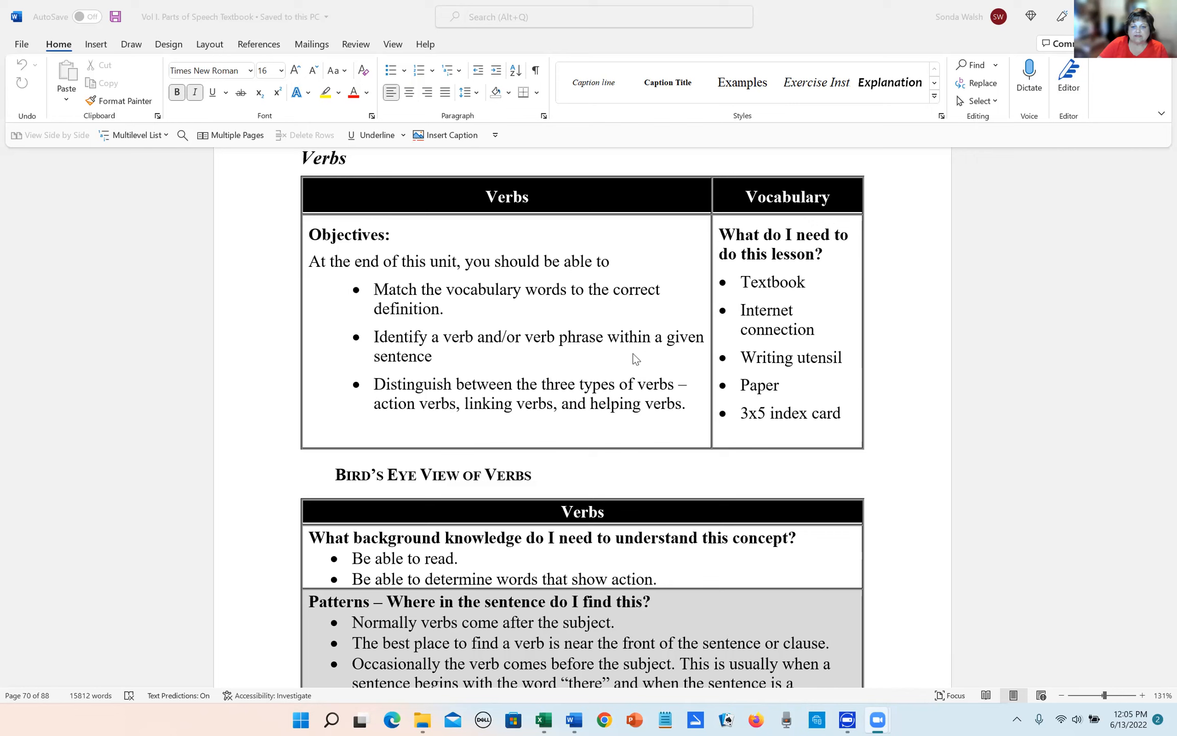
mouse_move(562, 339)
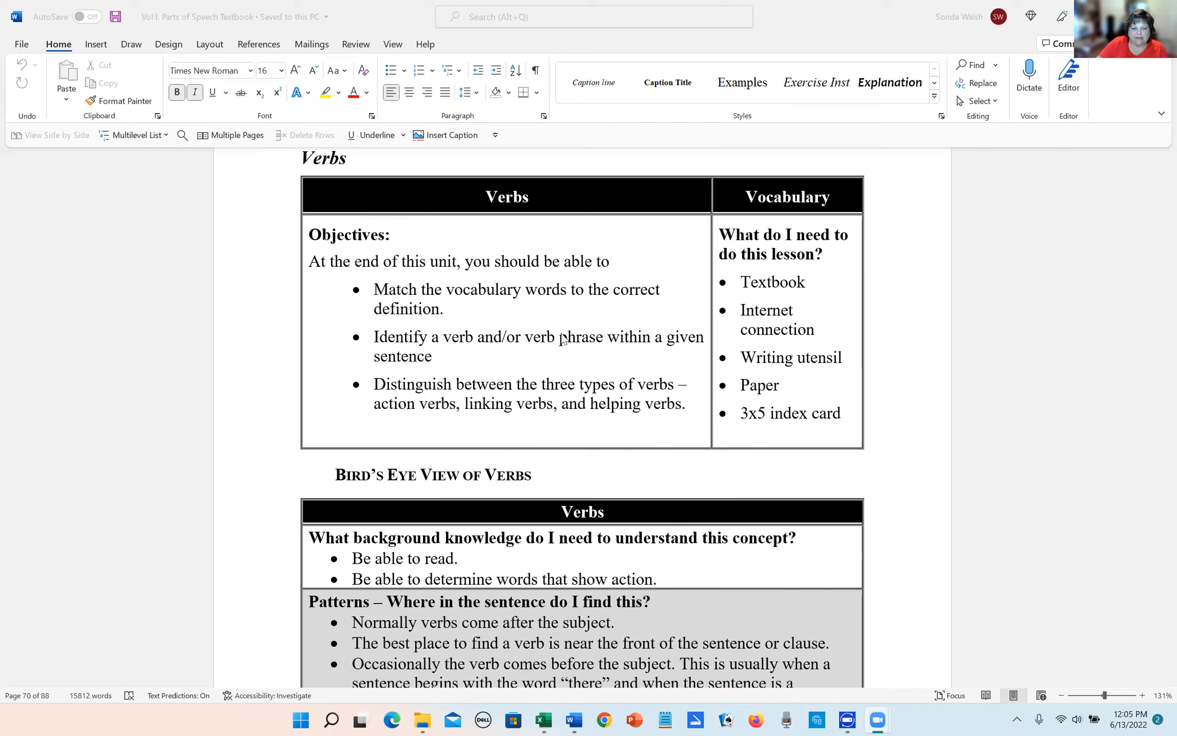
mouse_move(542, 385)
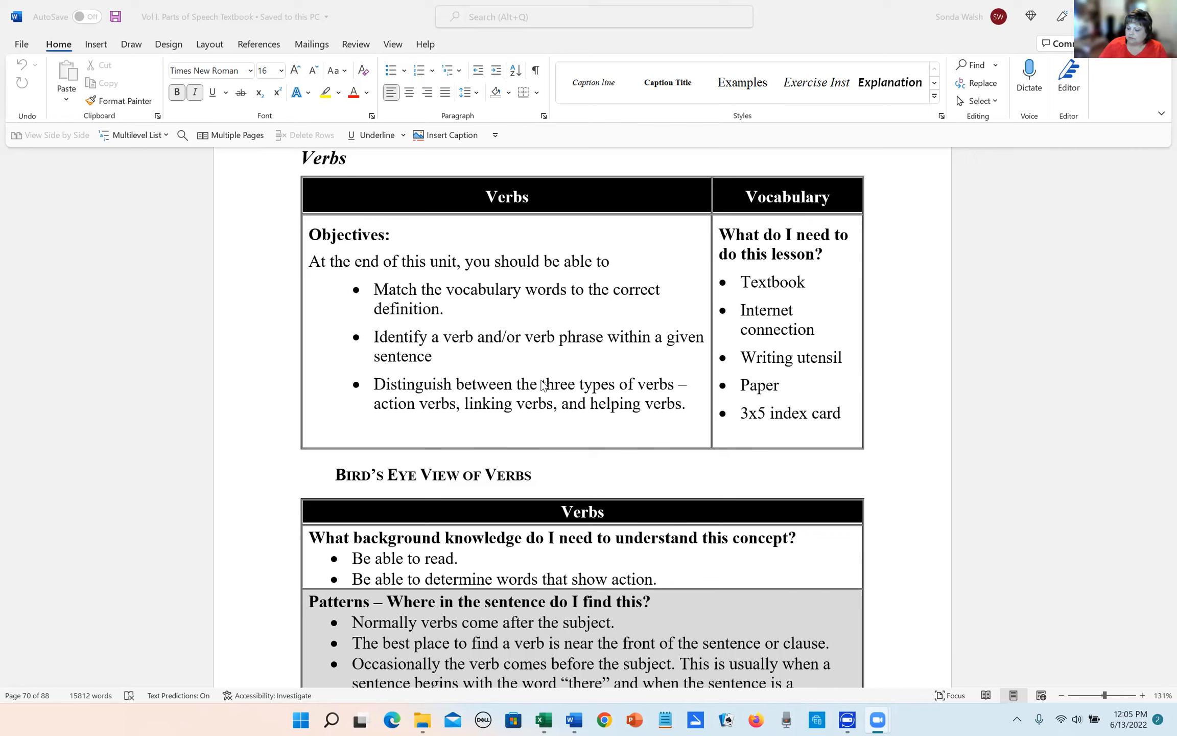
mouse_move(516, 397)
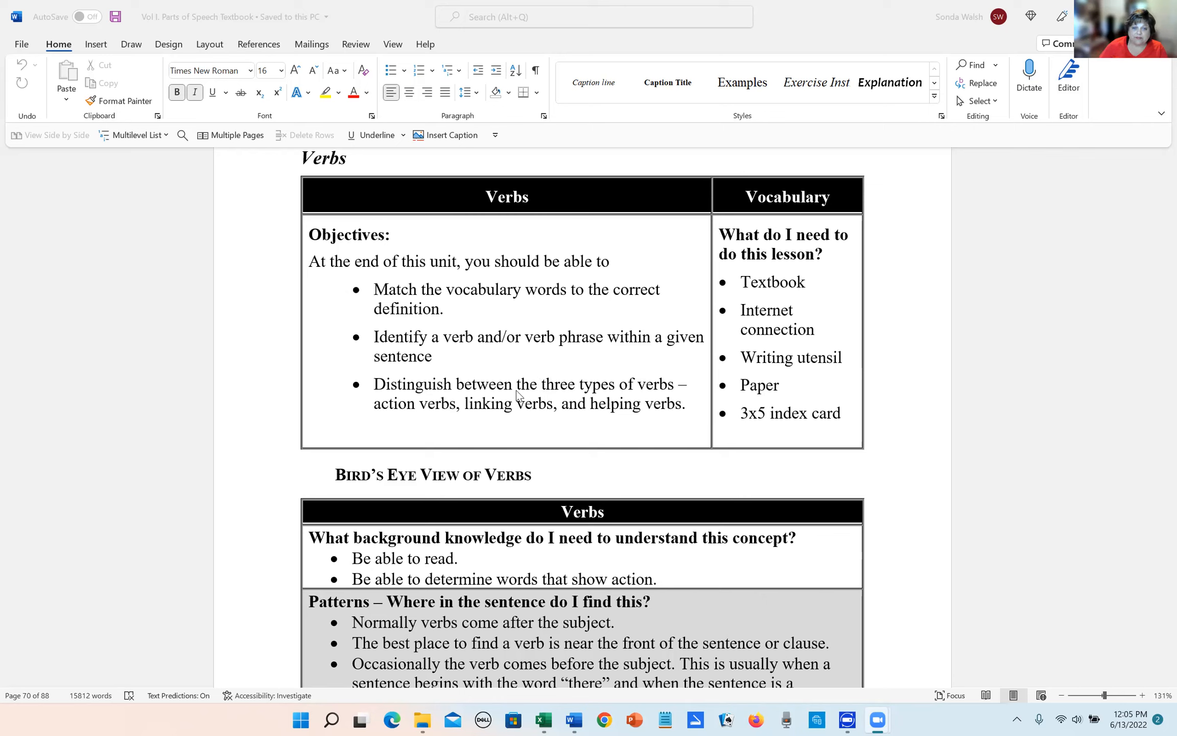
mouse_move(459, 424)
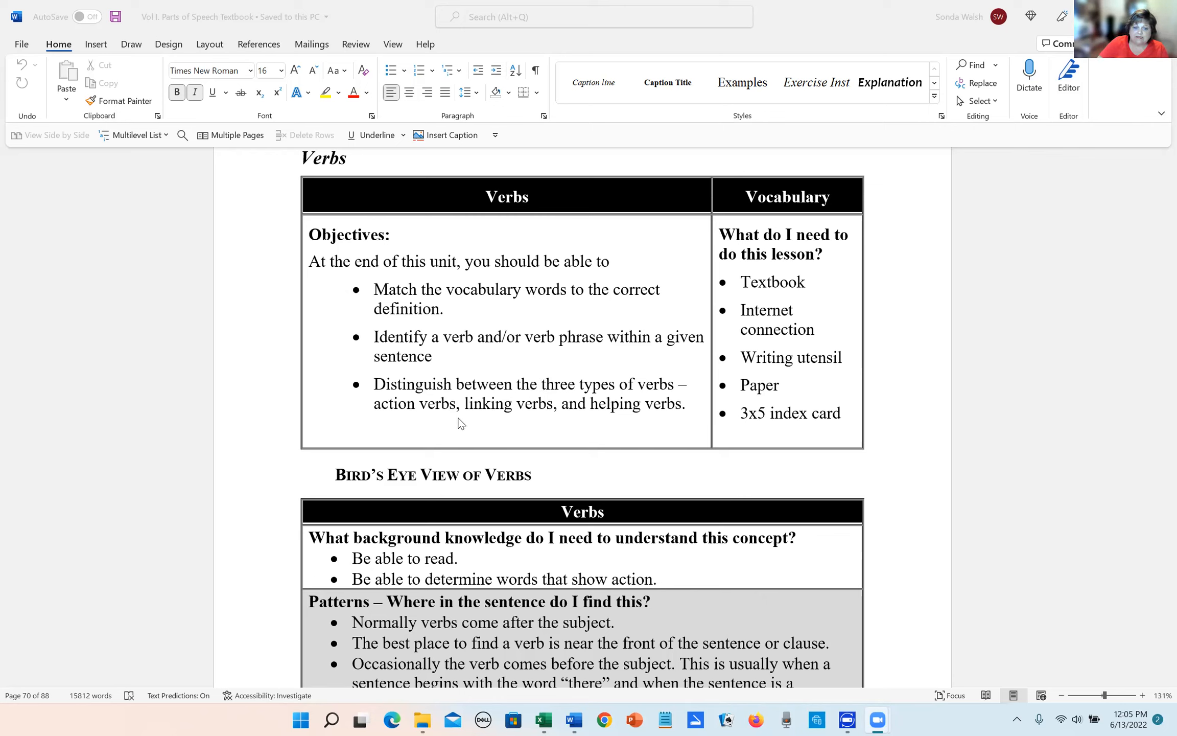
mouse_move(620, 392)
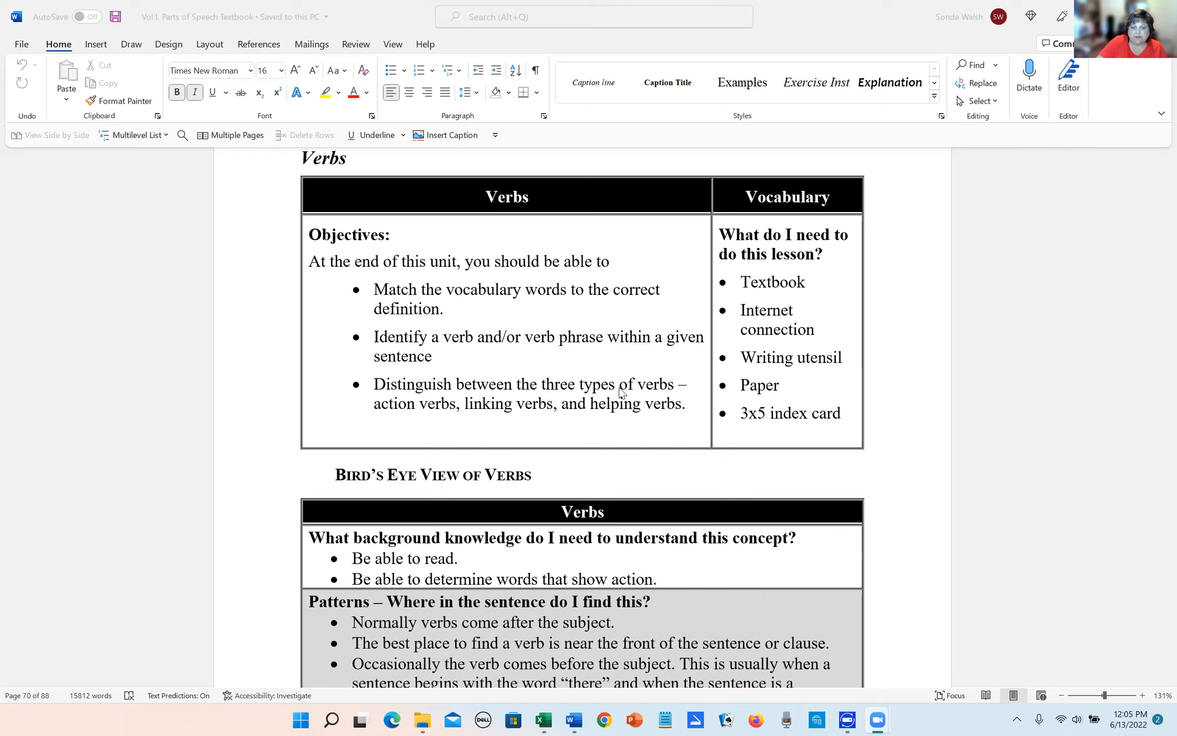
mouse_move(587, 412)
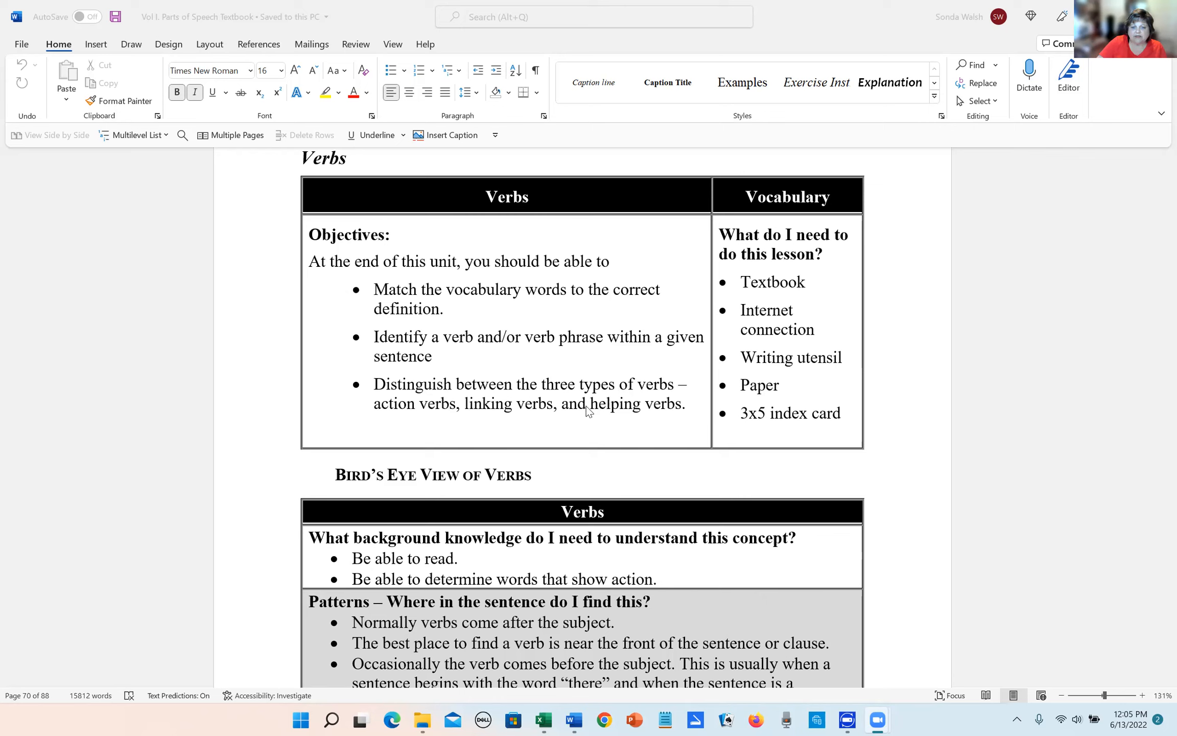
mouse_move(607, 411)
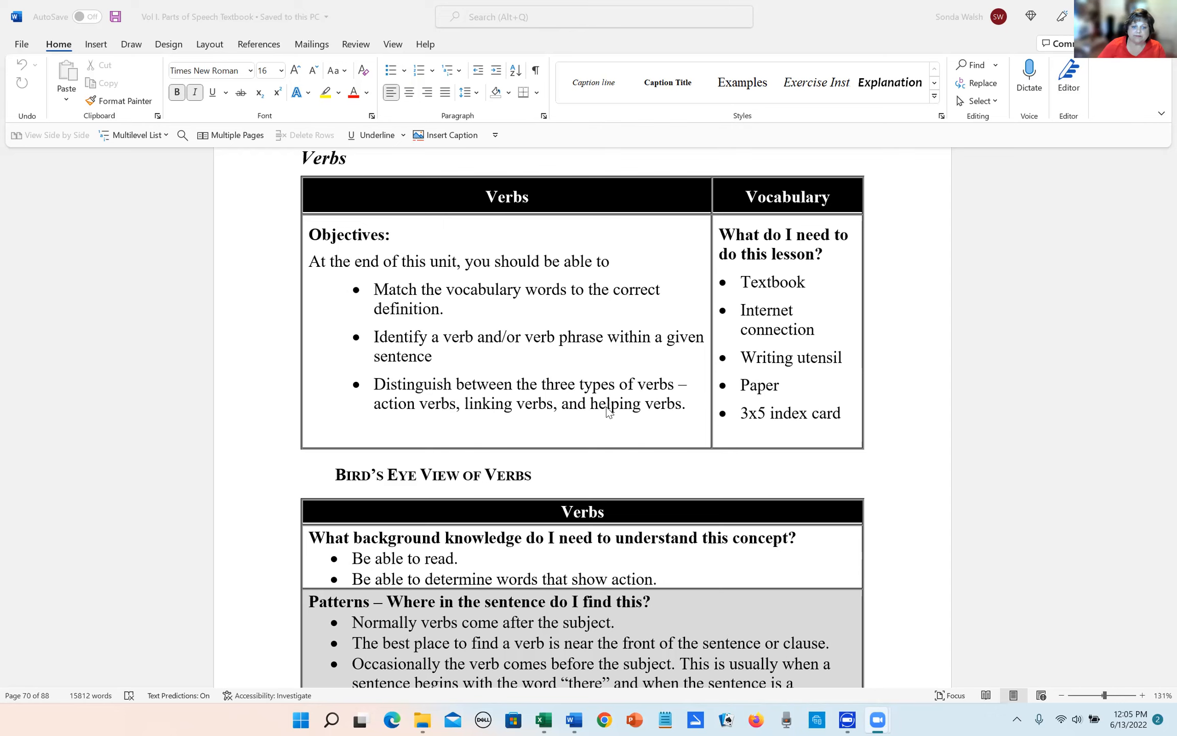
scroll(down, 3)
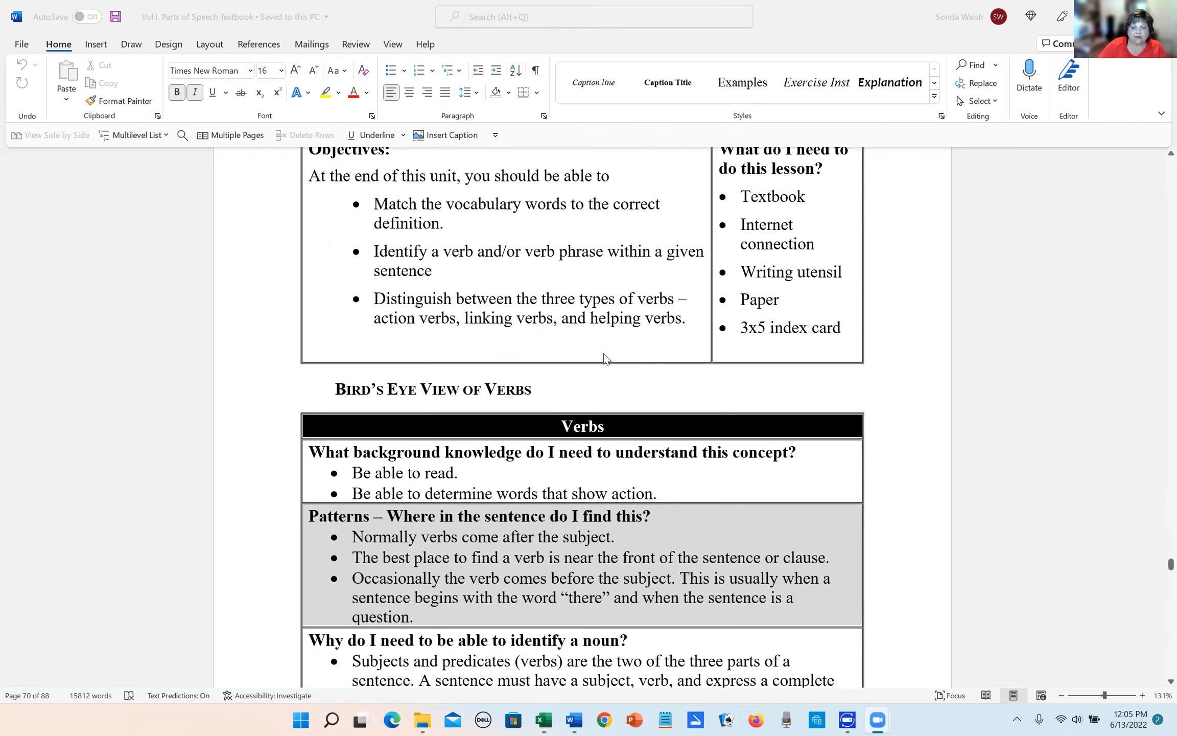
scroll(down, 3)
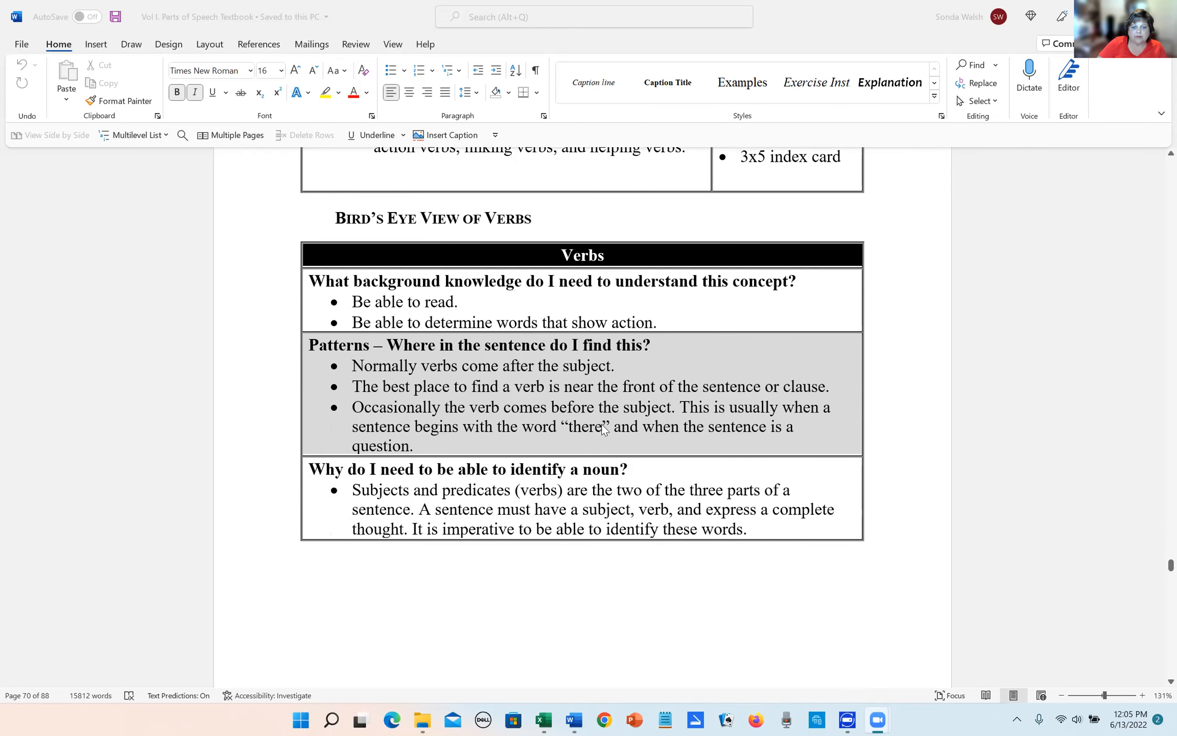
mouse_move(494, 316)
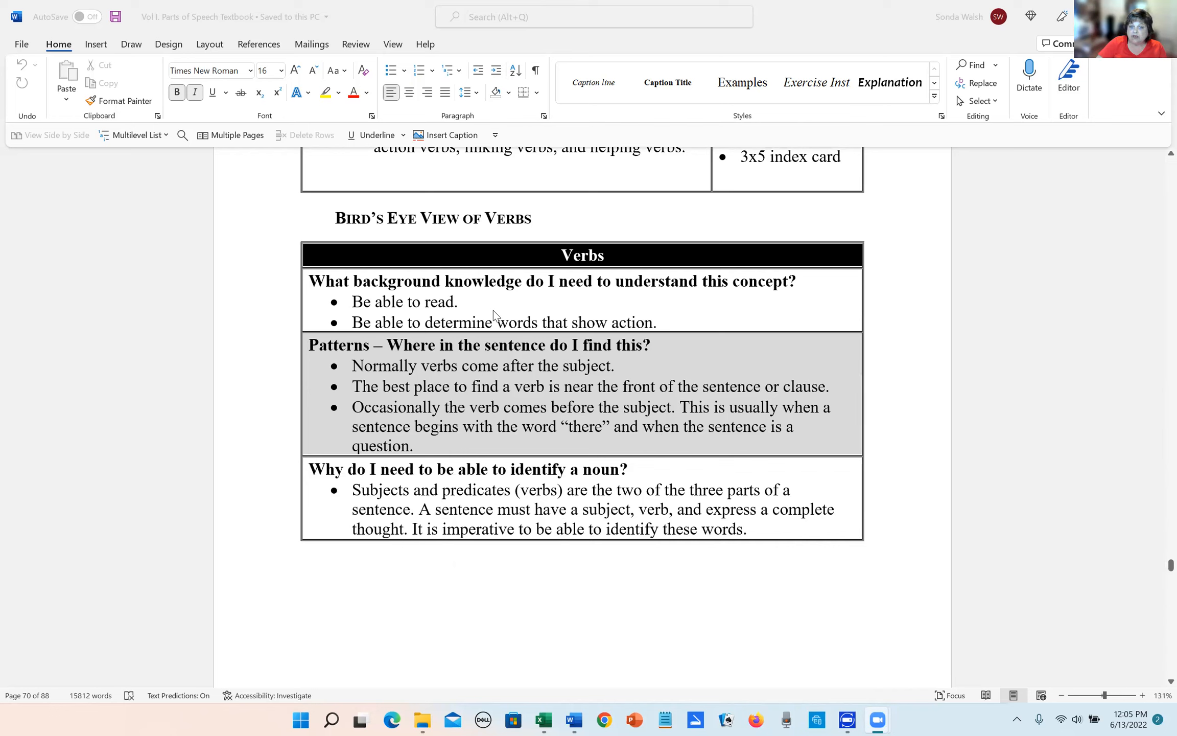
mouse_move(830, 347)
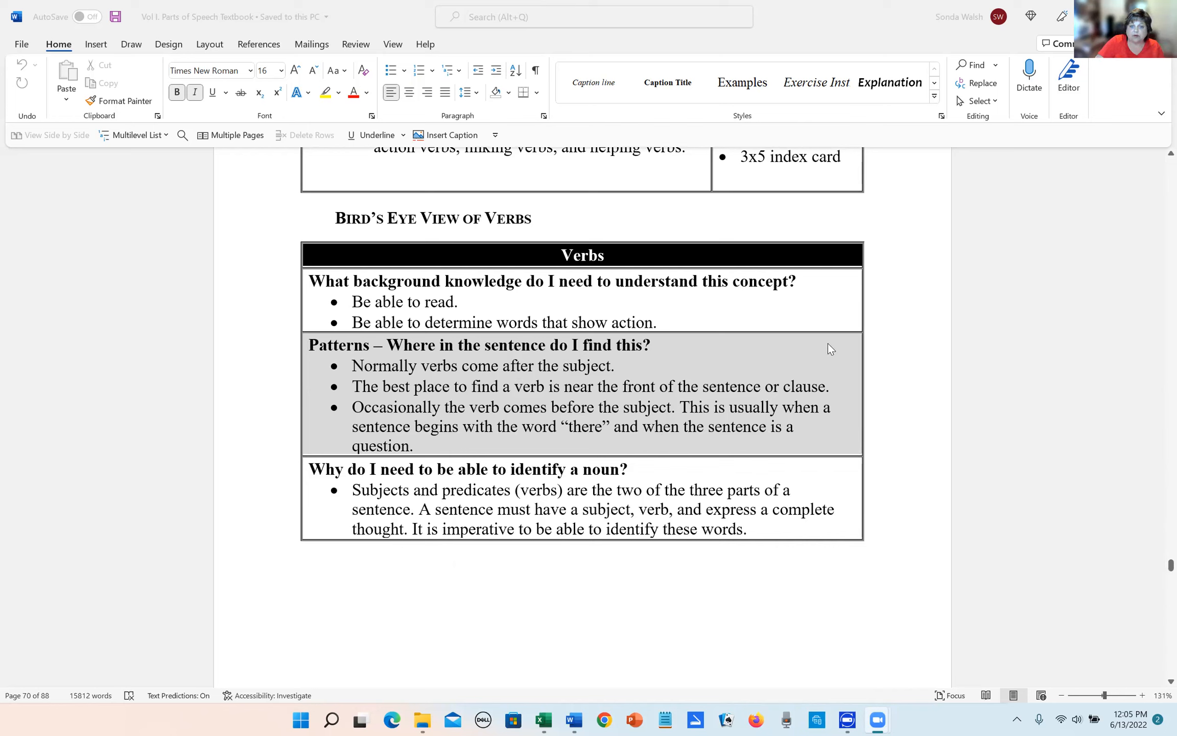
mouse_move(415, 341)
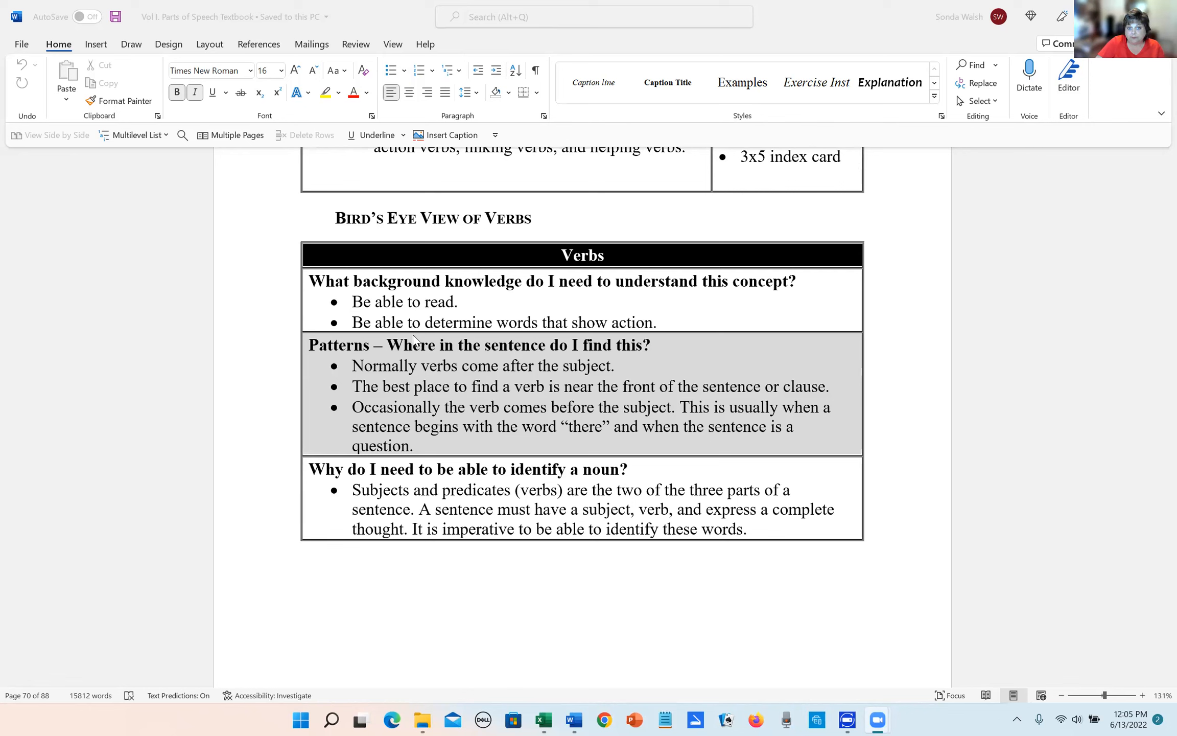
mouse_move(559, 338)
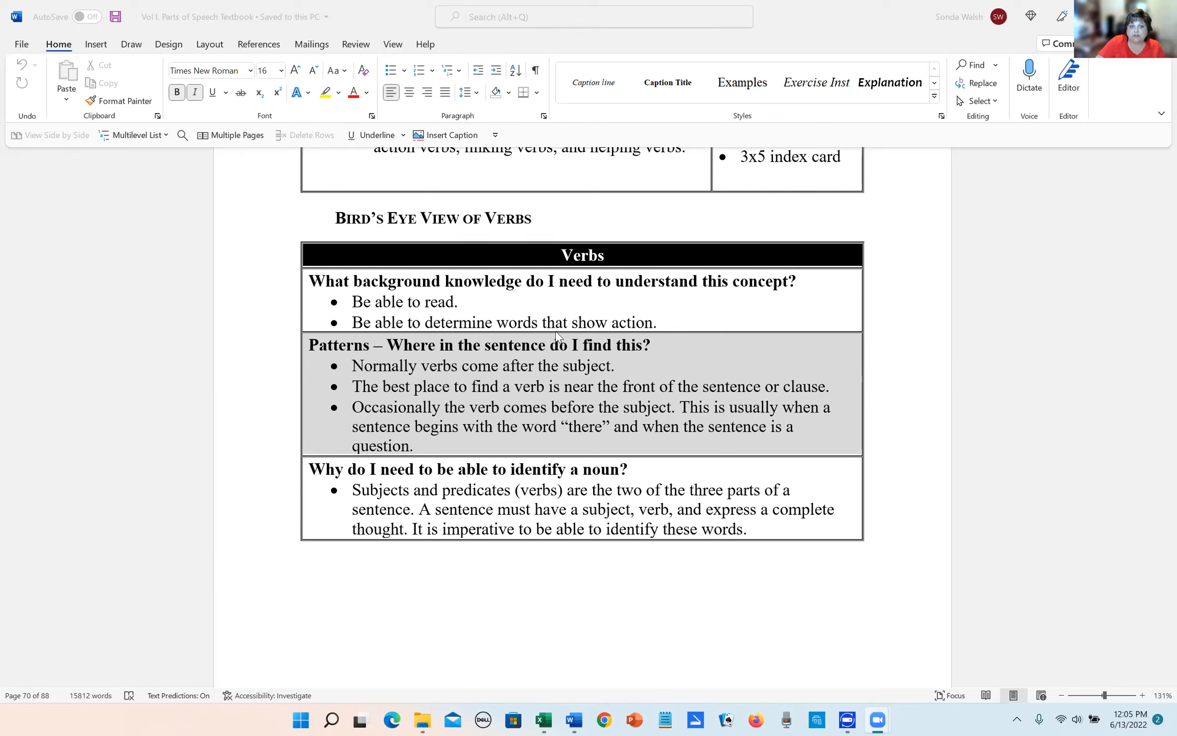
mouse_move(637, 345)
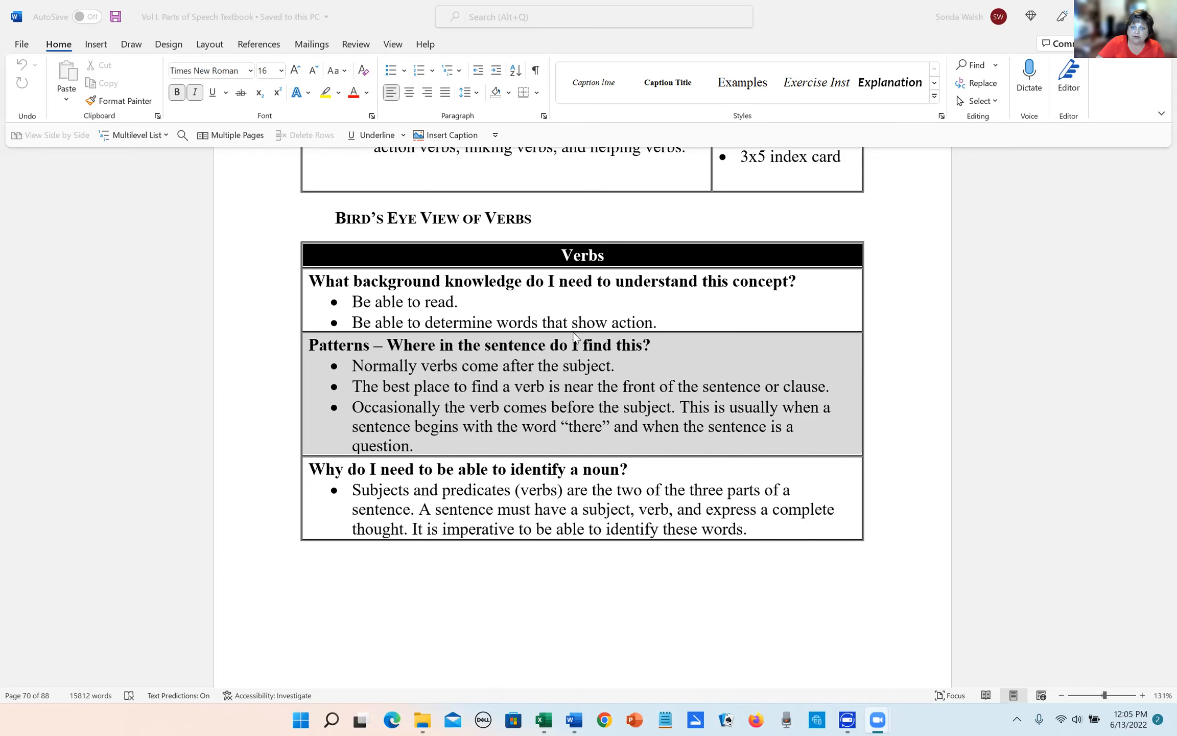
Step: After the action-words bullet, type the new bullet 'Be able to identify words from a list.'
click(689, 325)
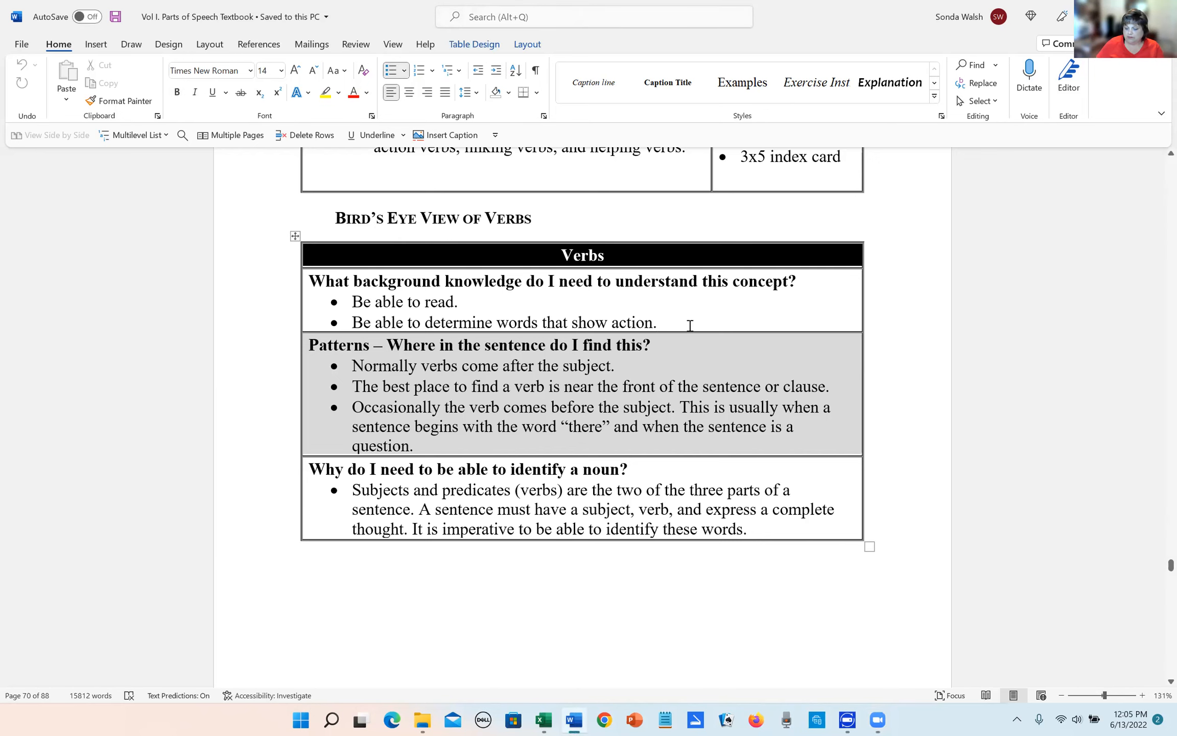
text(You n)
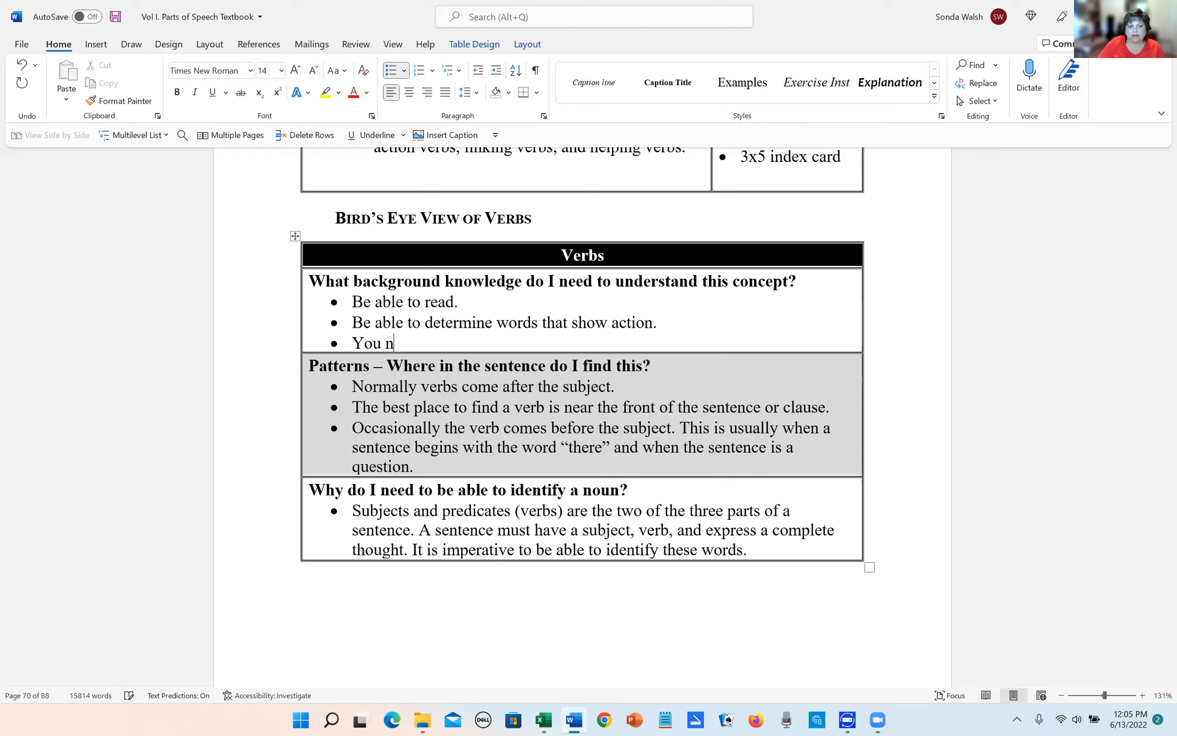
text(Be able to)
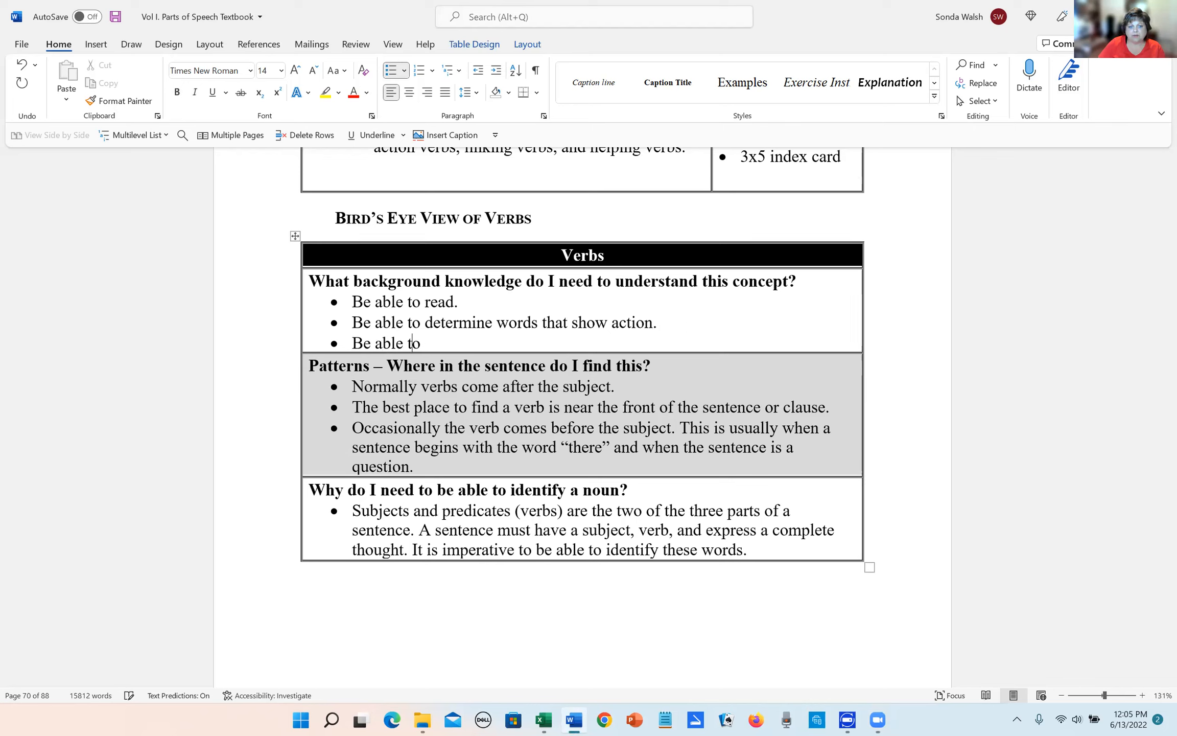
text(i)
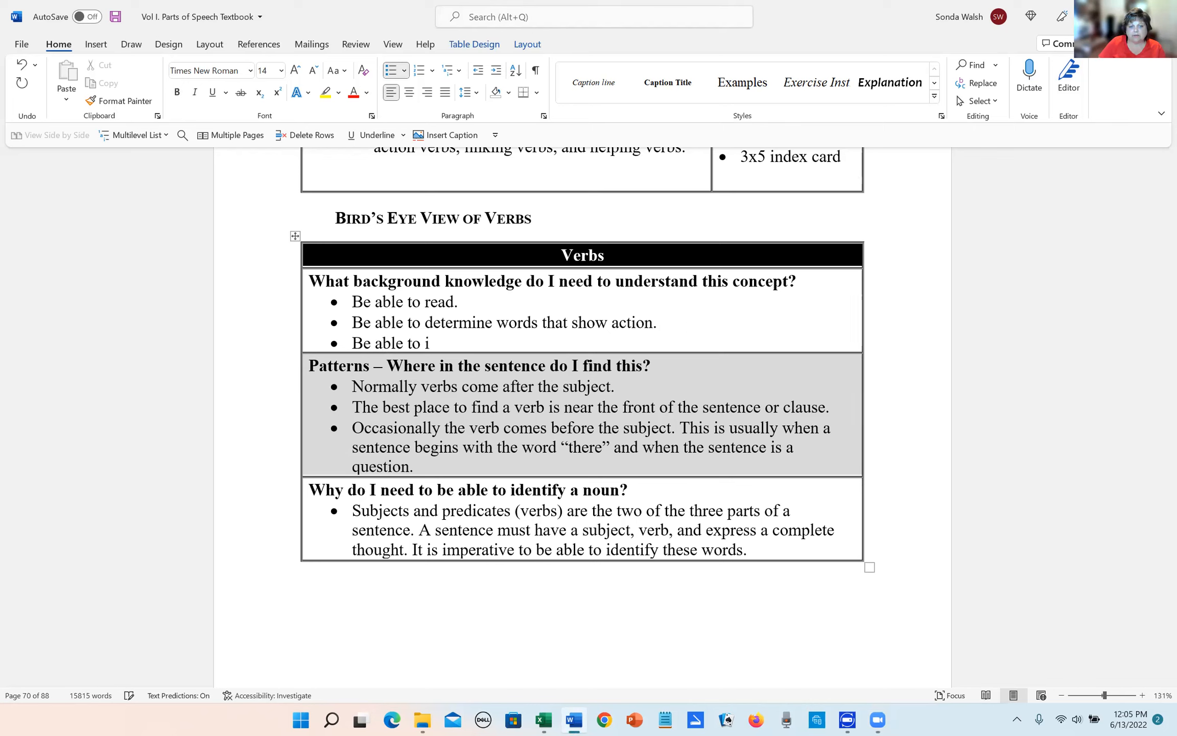
text(dentify words)
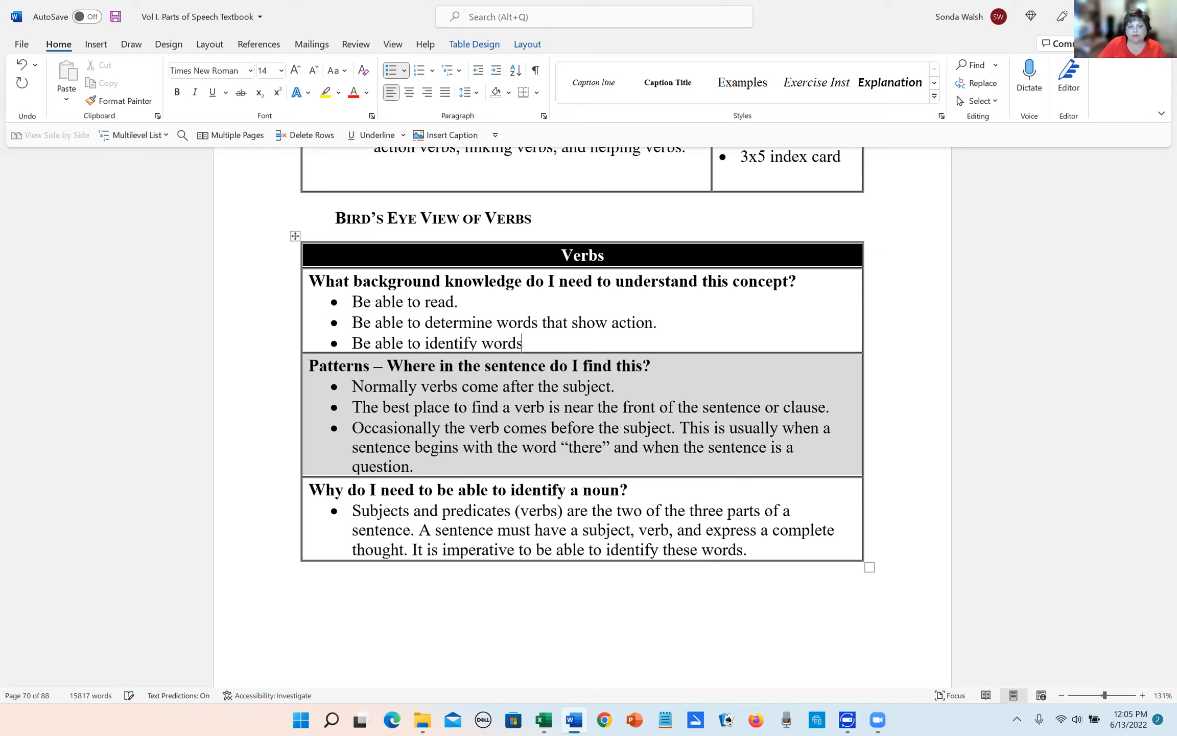
text(from a l)
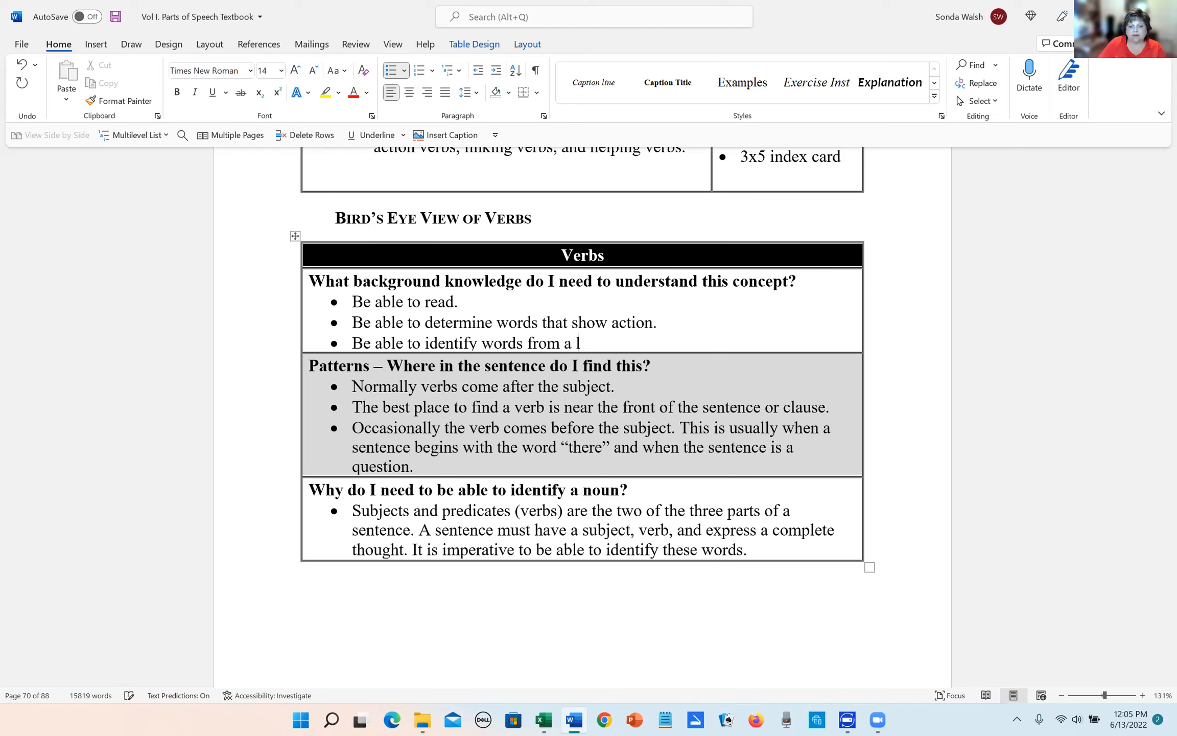
text(ist.)
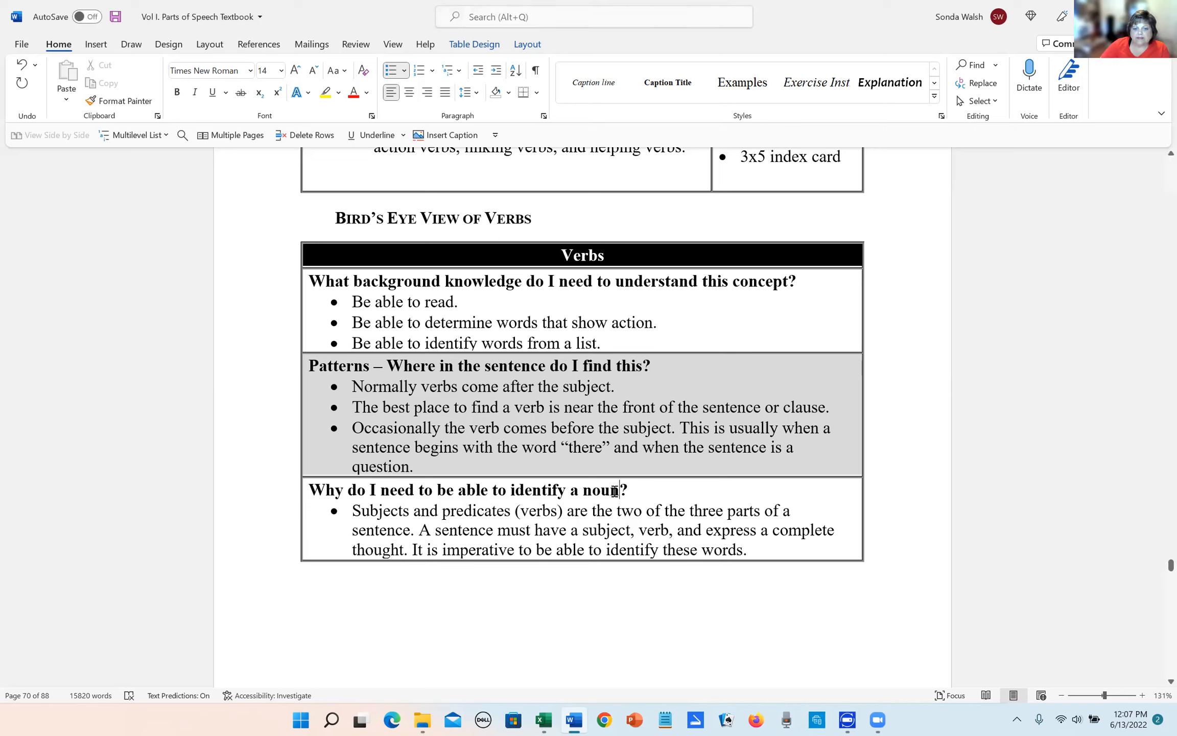
Step: Select the word 'noun' in the 'Why do I need to be able to identify a noun?' heading
double_click(601, 490)
text(verb)
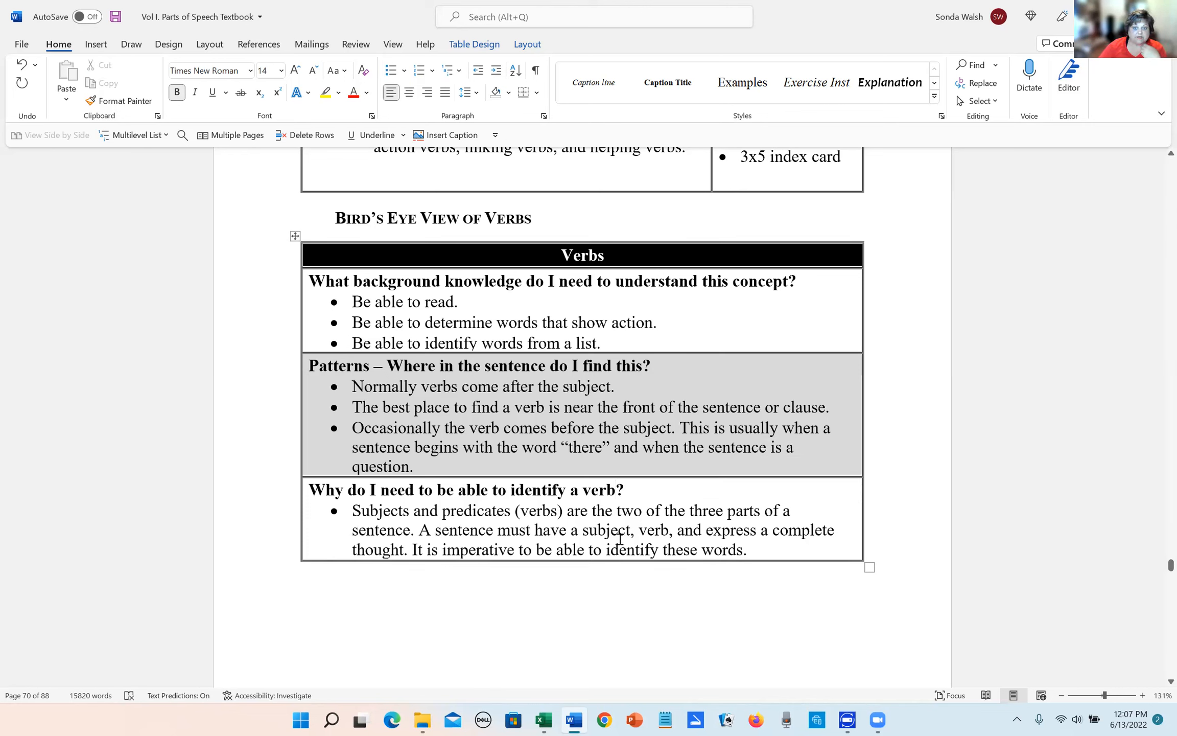
mouse_move(771, 632)
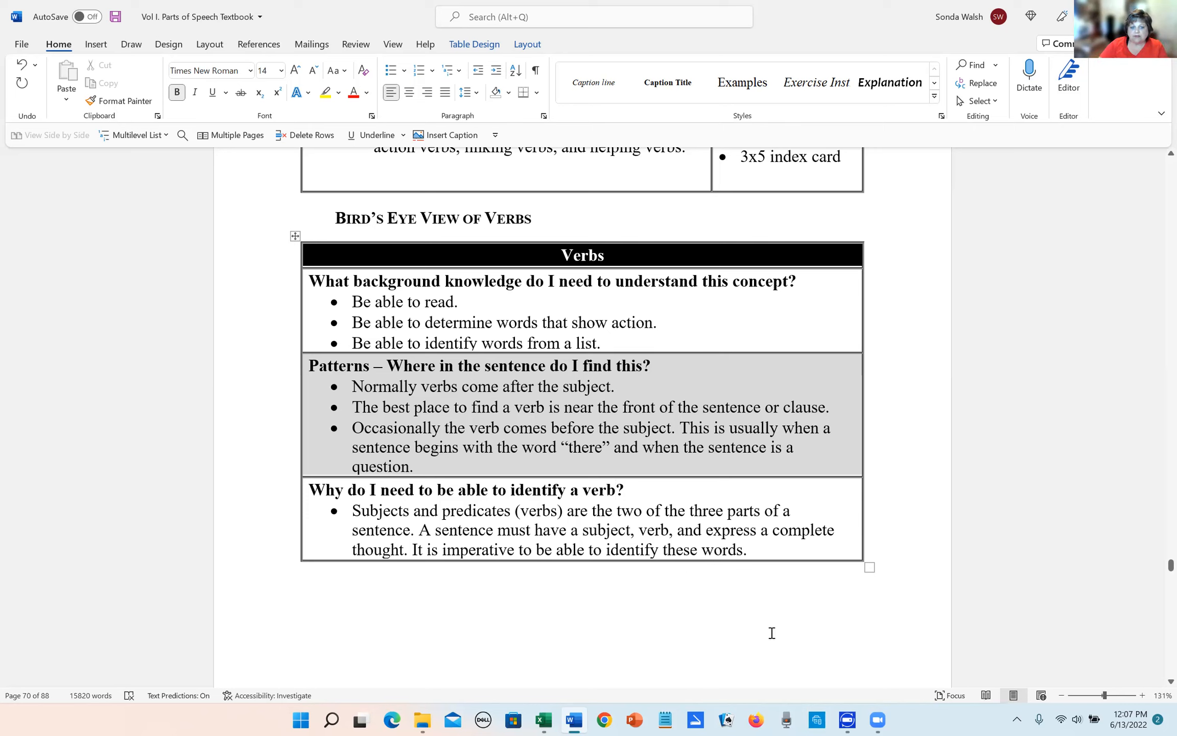
mouse_move(641, 591)
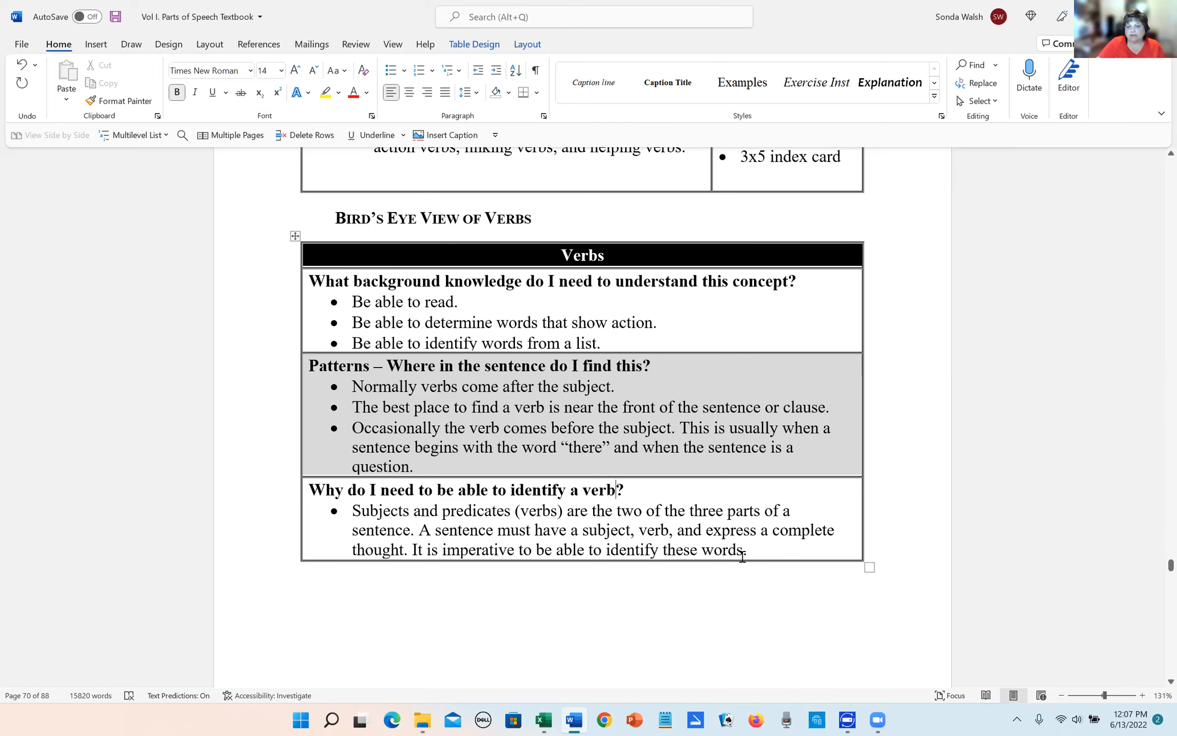
mouse_move(788, 530)
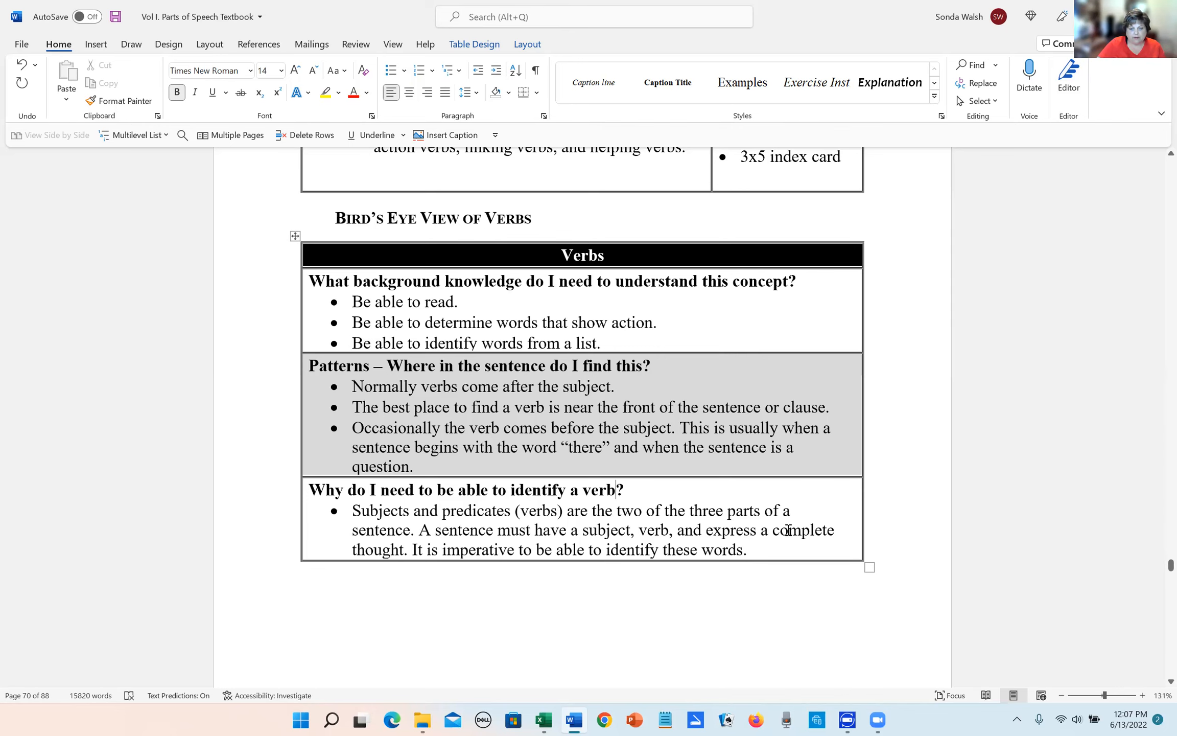
Step: Scroll down to the List of Verbs table of linking and helping verbs on page 71
scroll(down, 3)
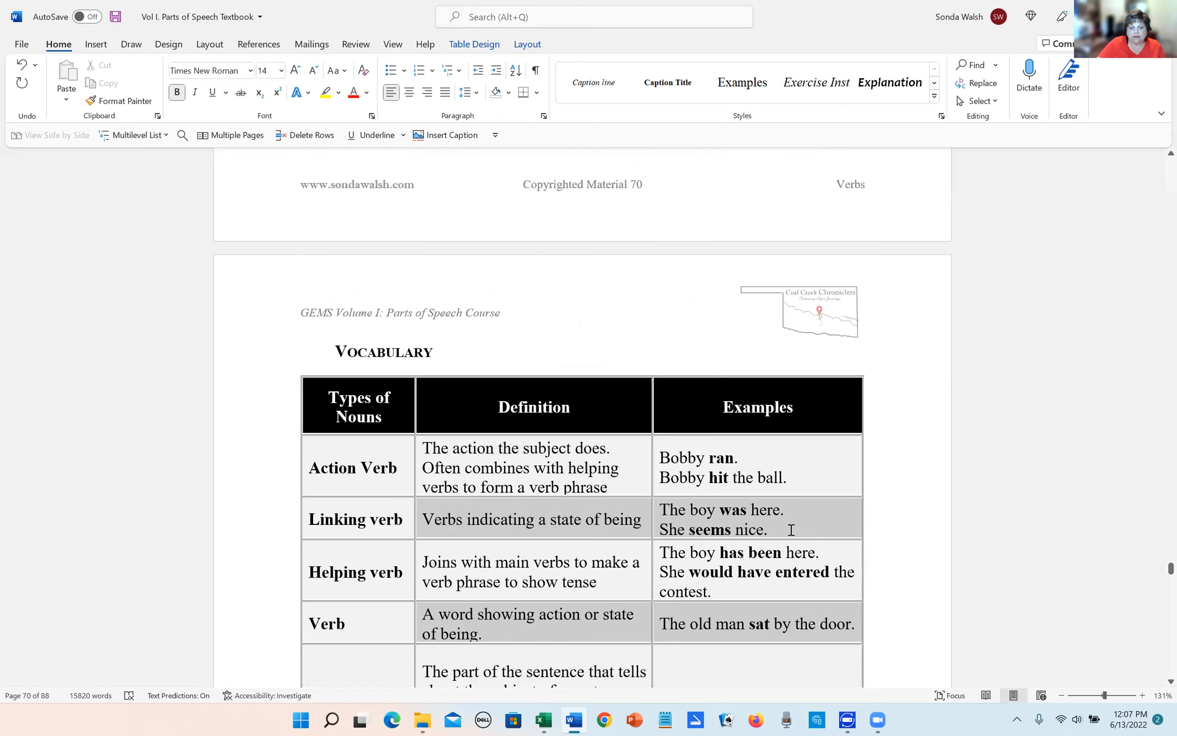
scroll(down, 3)
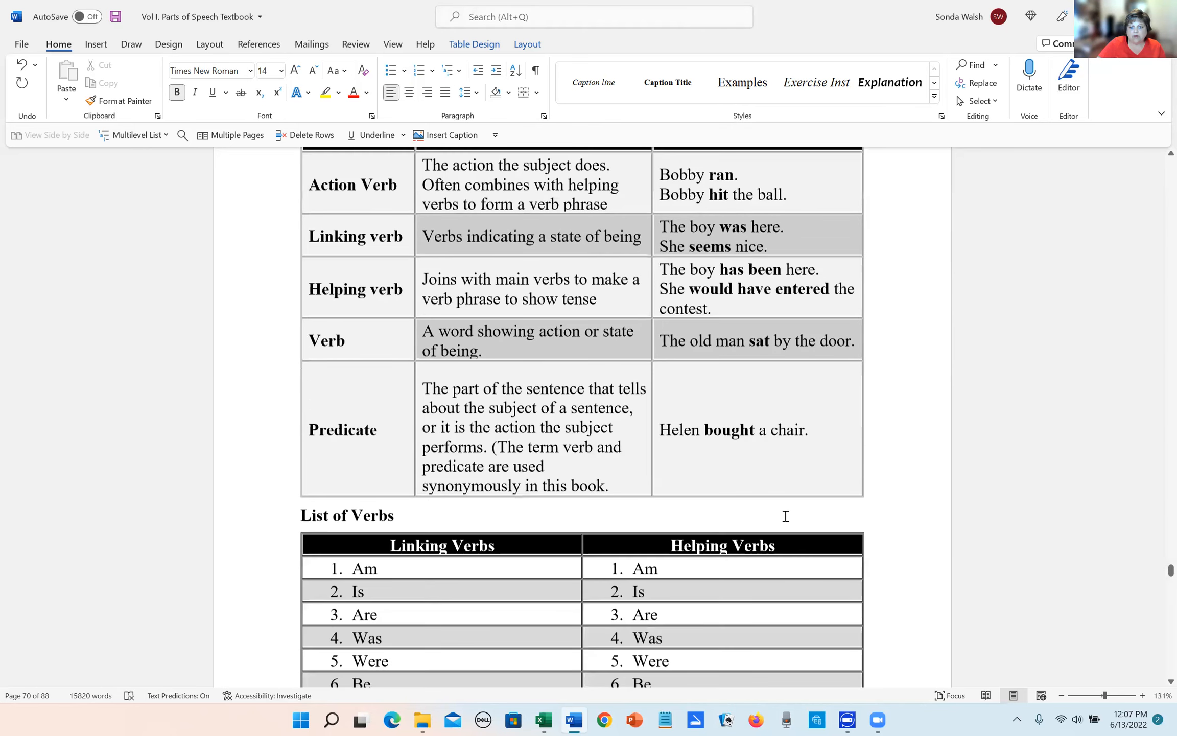
scroll(down, 3)
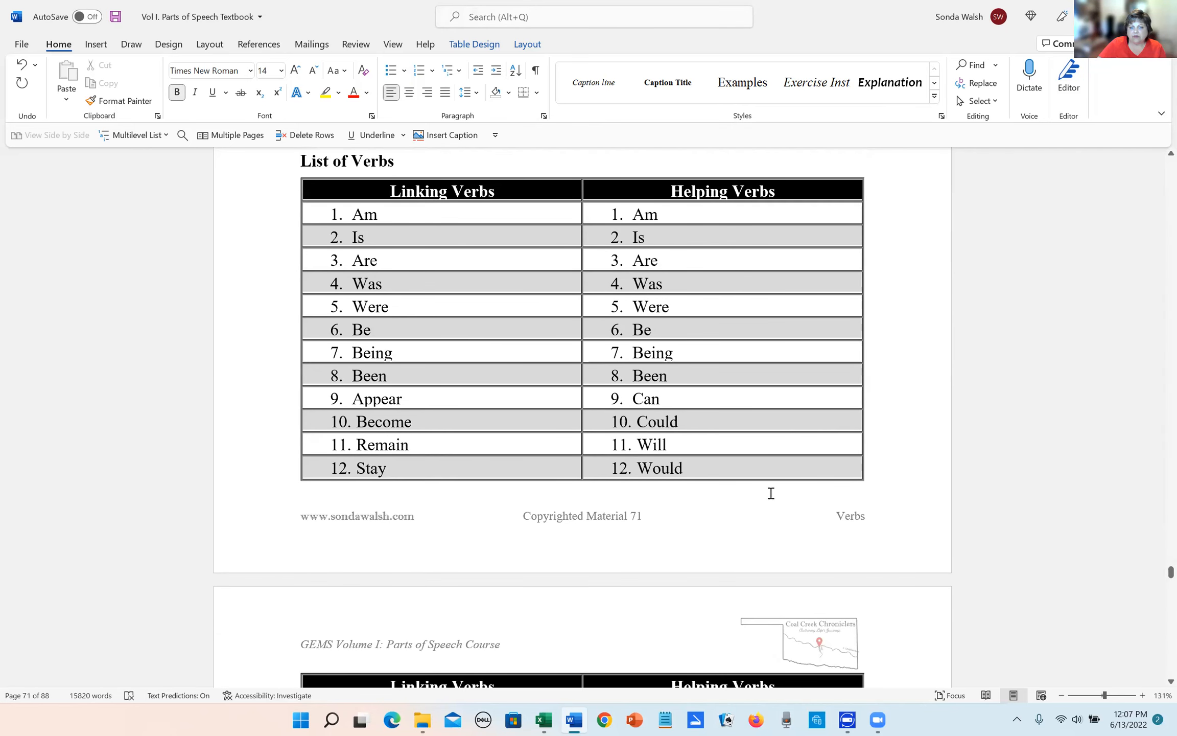
mouse_move(757, 480)
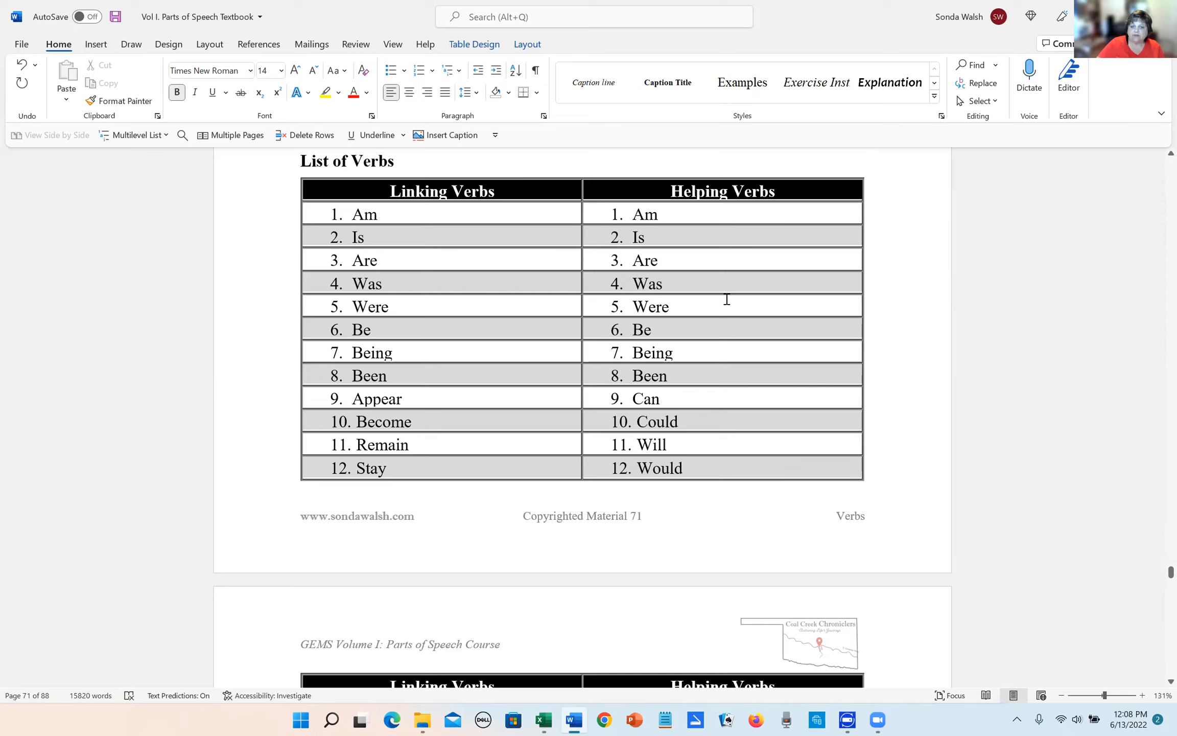
mouse_move(715, 316)
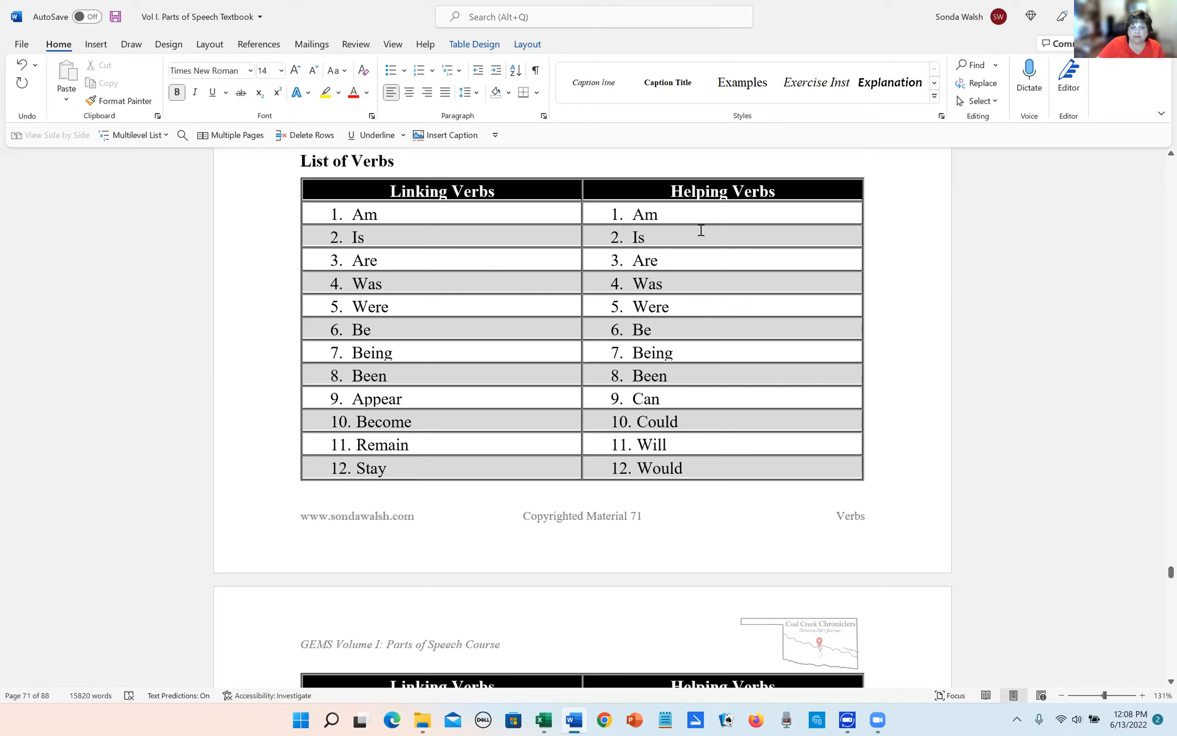
mouse_move(608, 346)
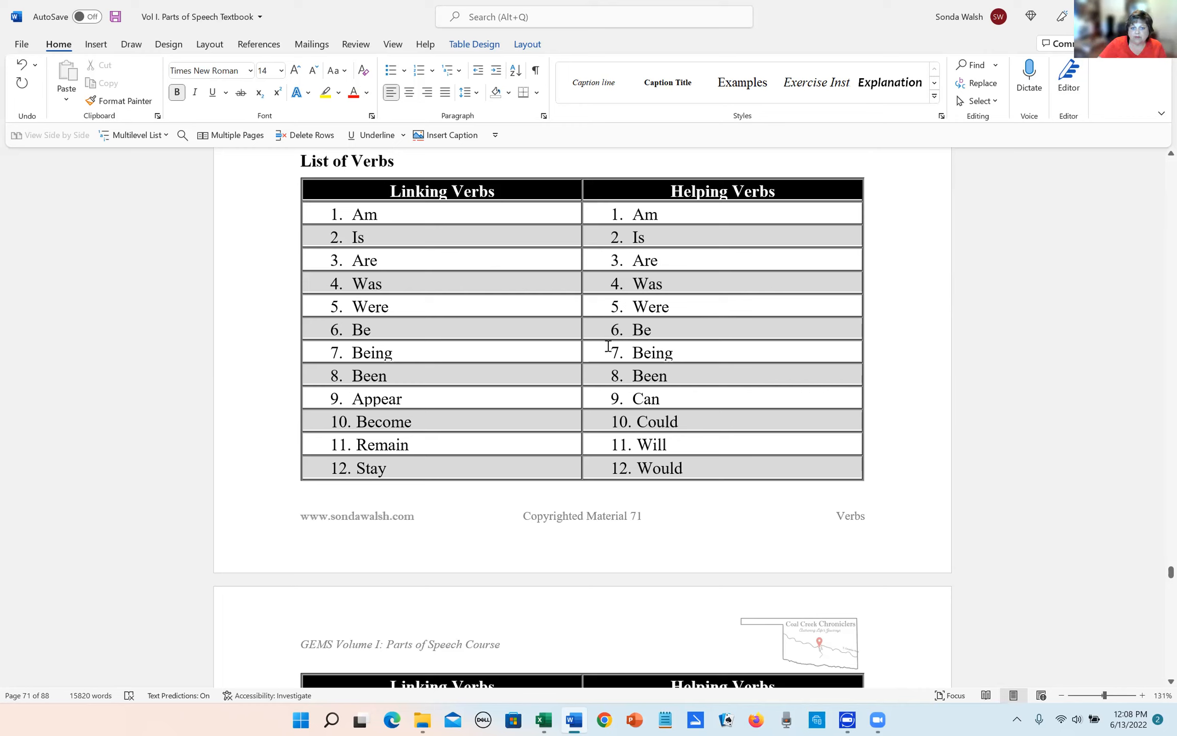
mouse_move(429, 360)
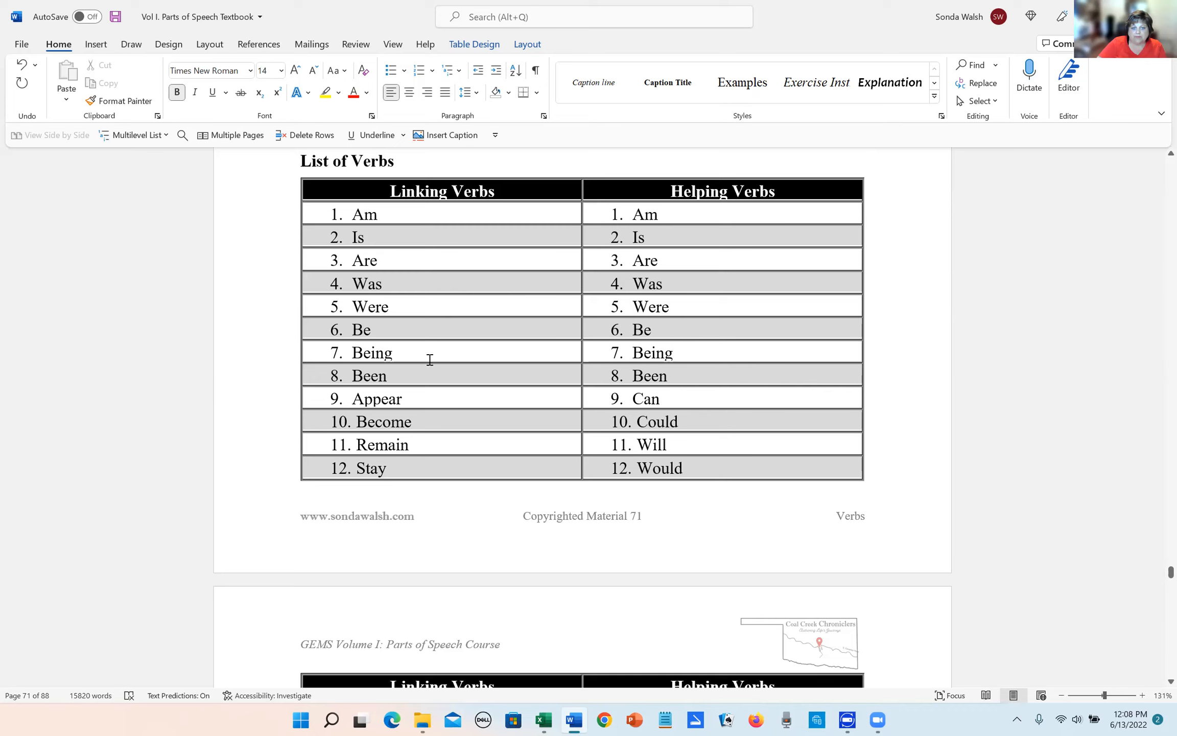
mouse_move(386, 330)
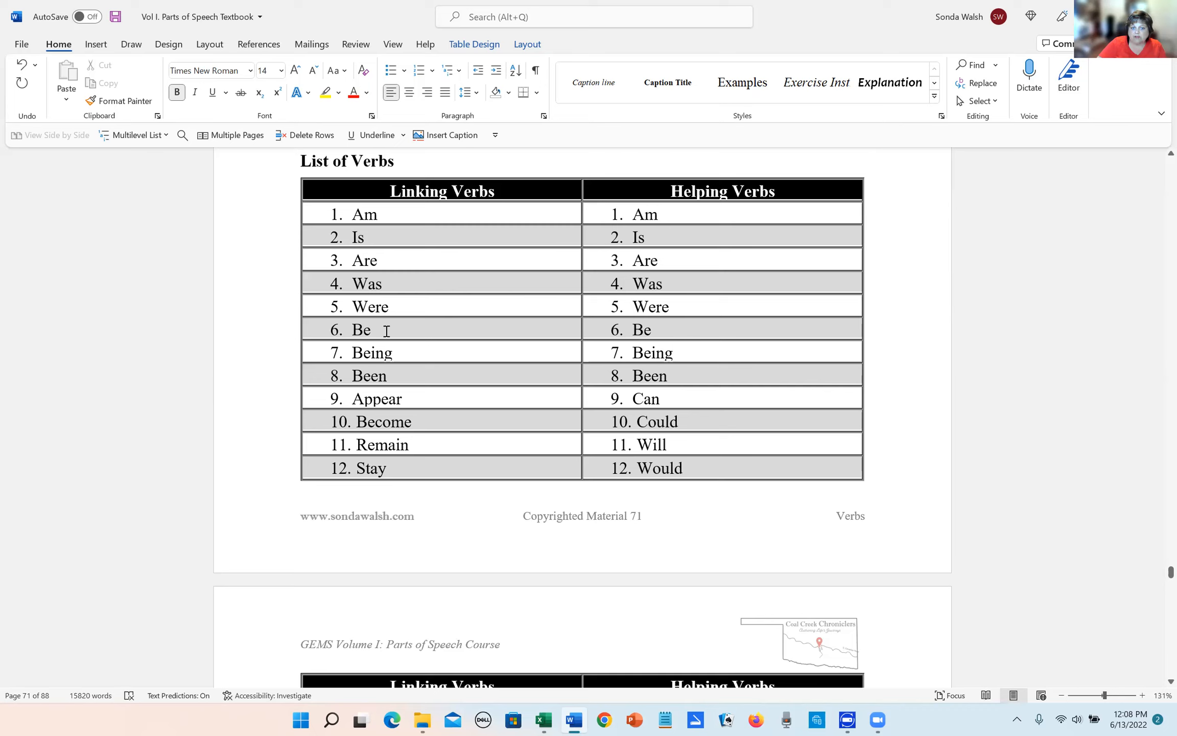
mouse_move(513, 392)
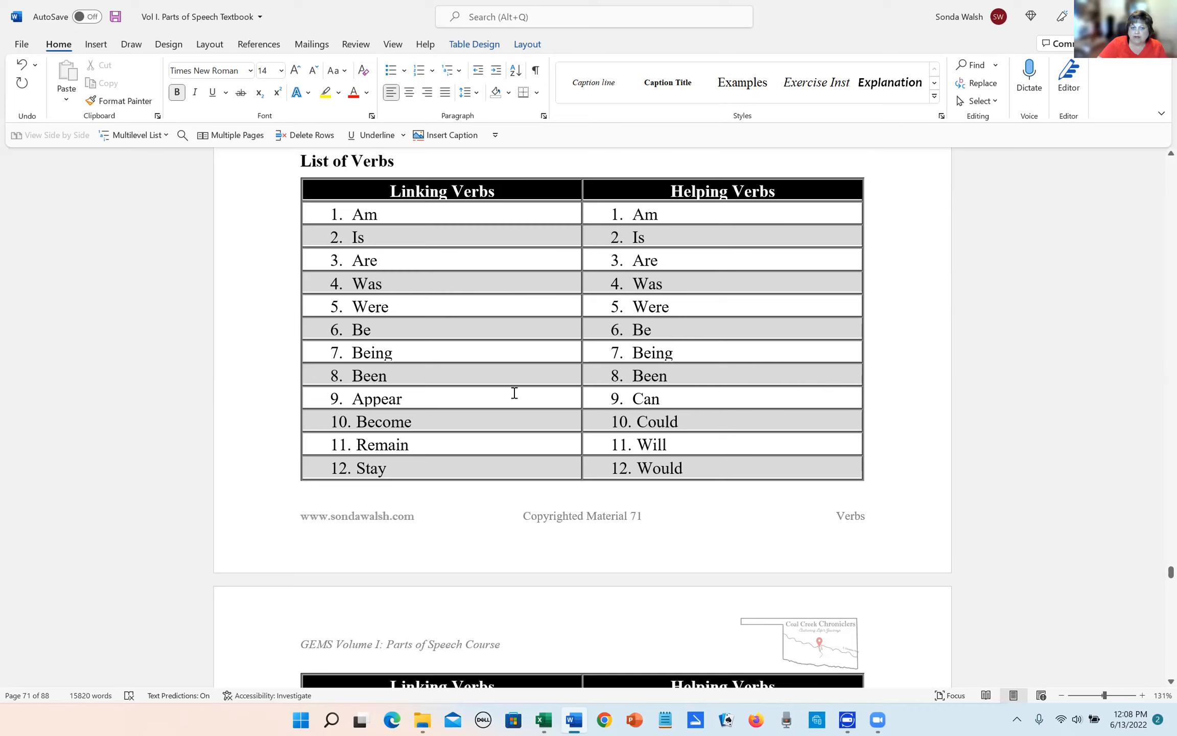
mouse_move(639, 363)
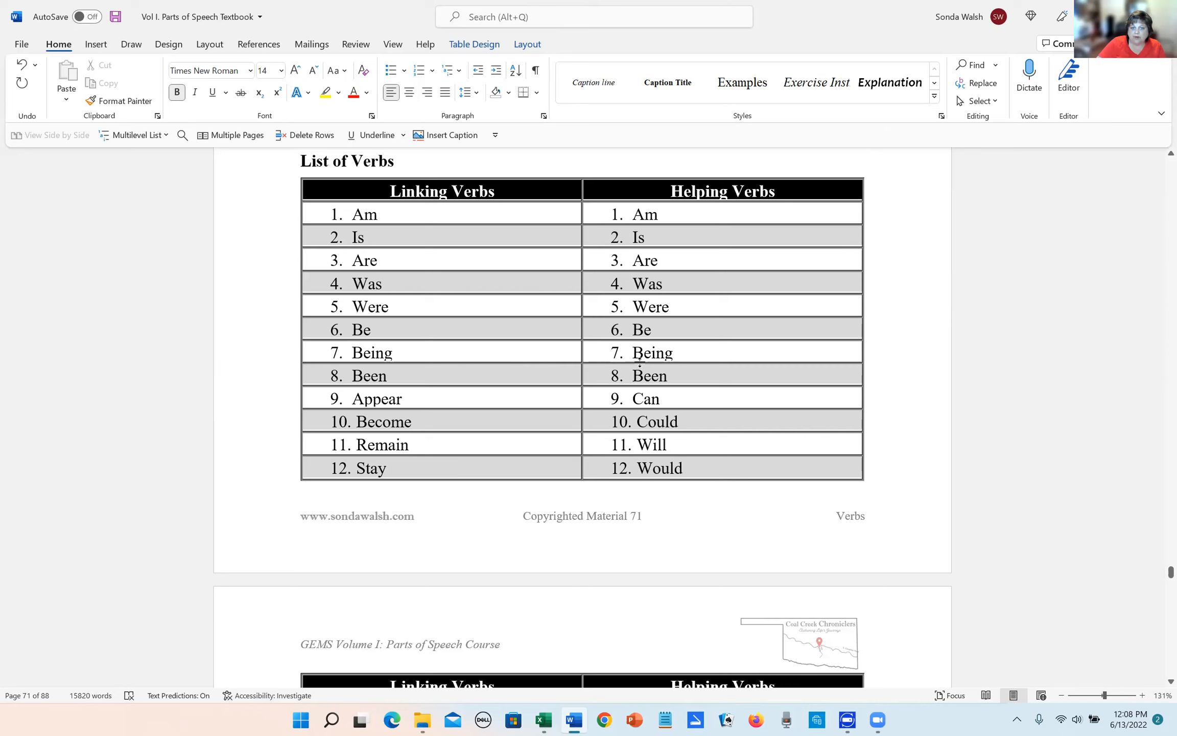
mouse_move(530, 349)
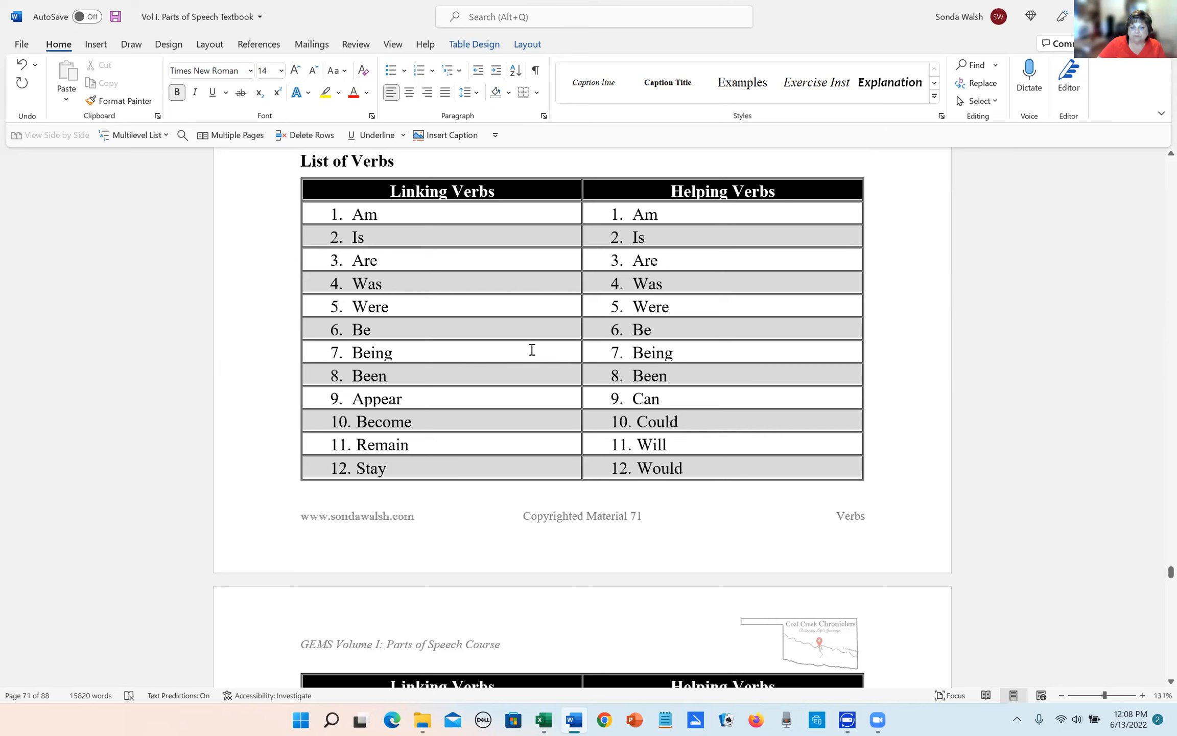
scroll(down, 3)
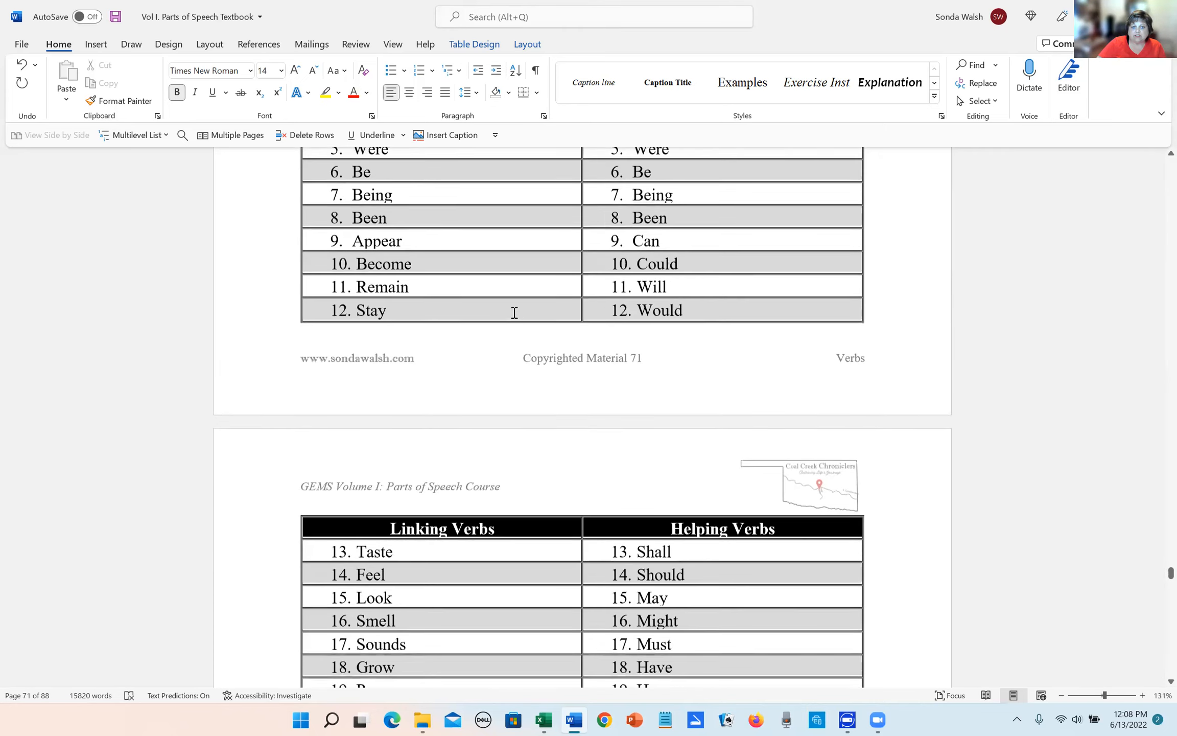
scroll(up, 3)
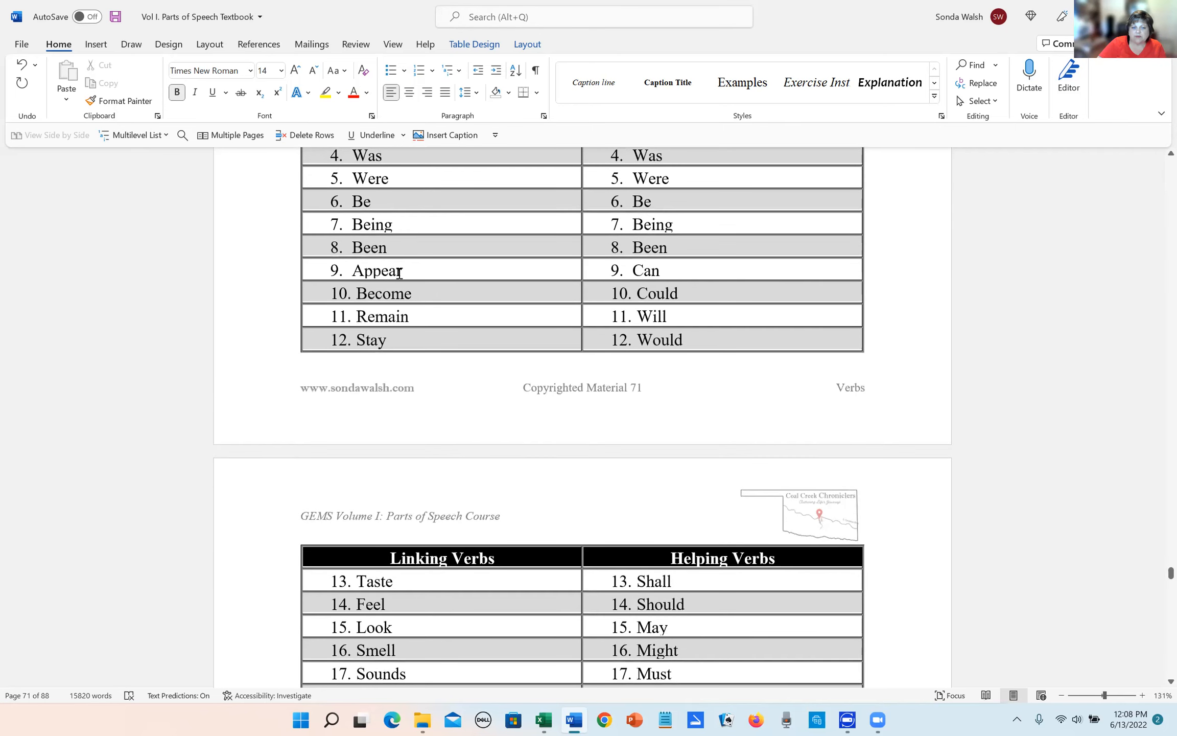
scroll(down, 3)
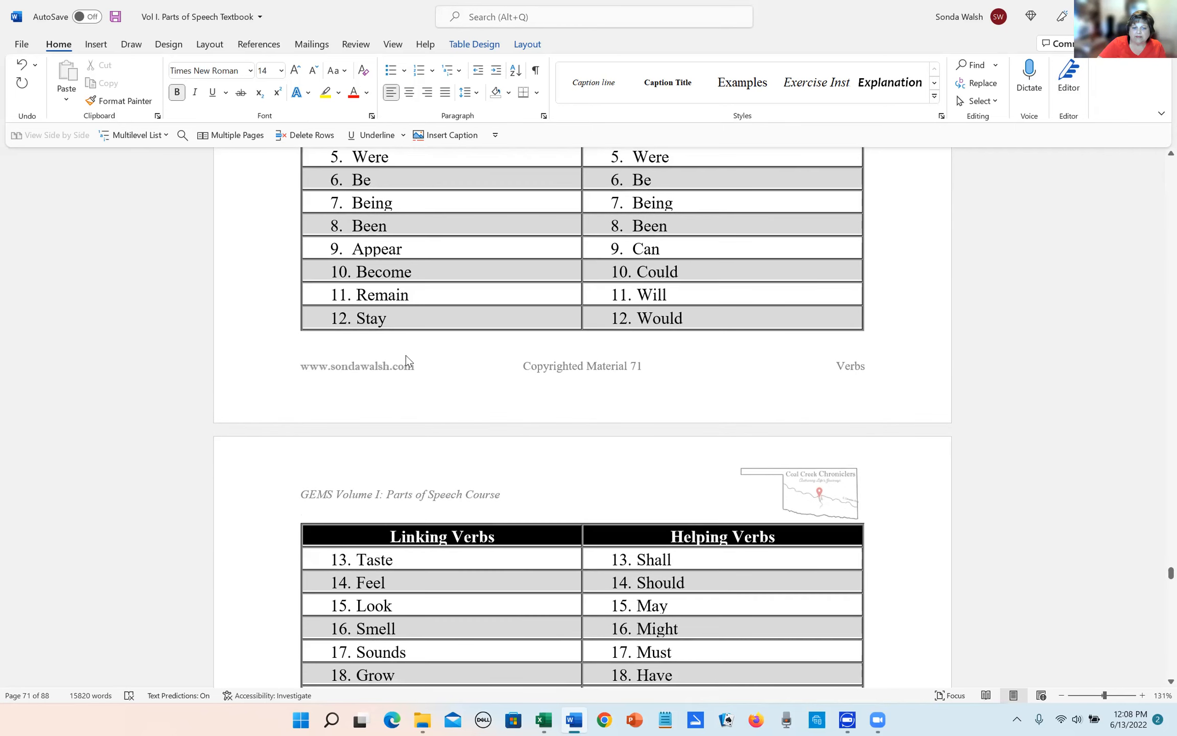
scroll(down, 3)
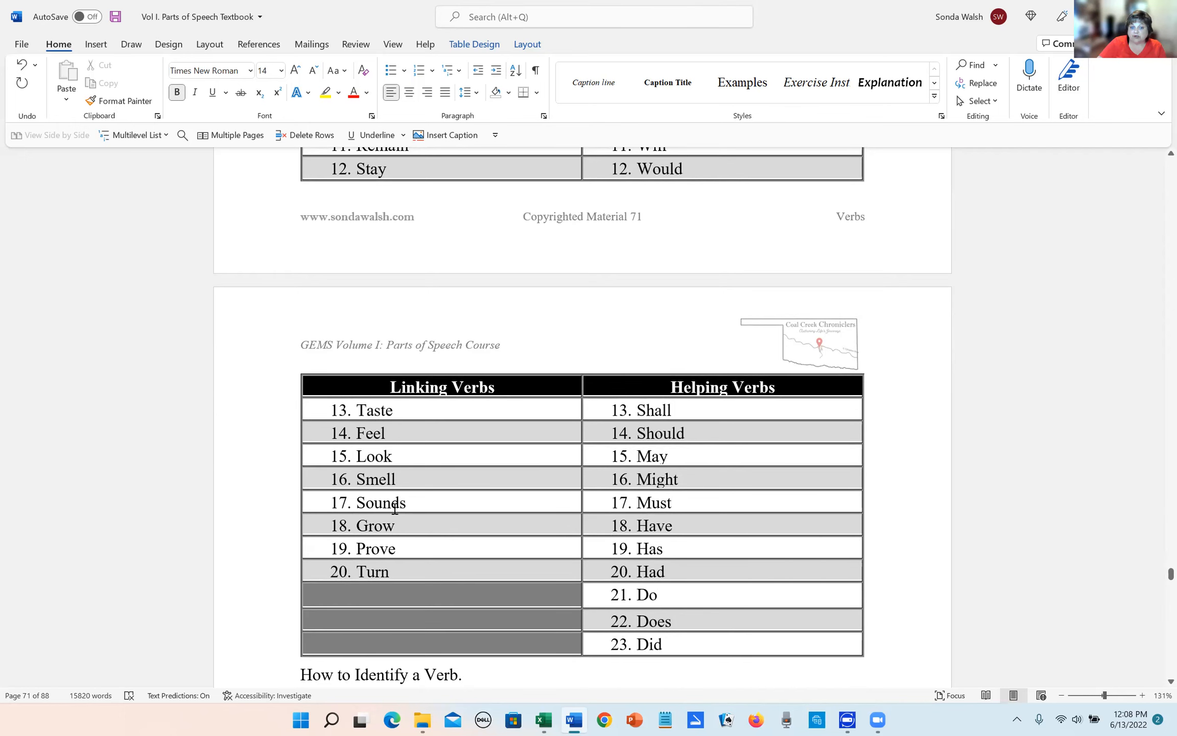
scroll(up, 3)
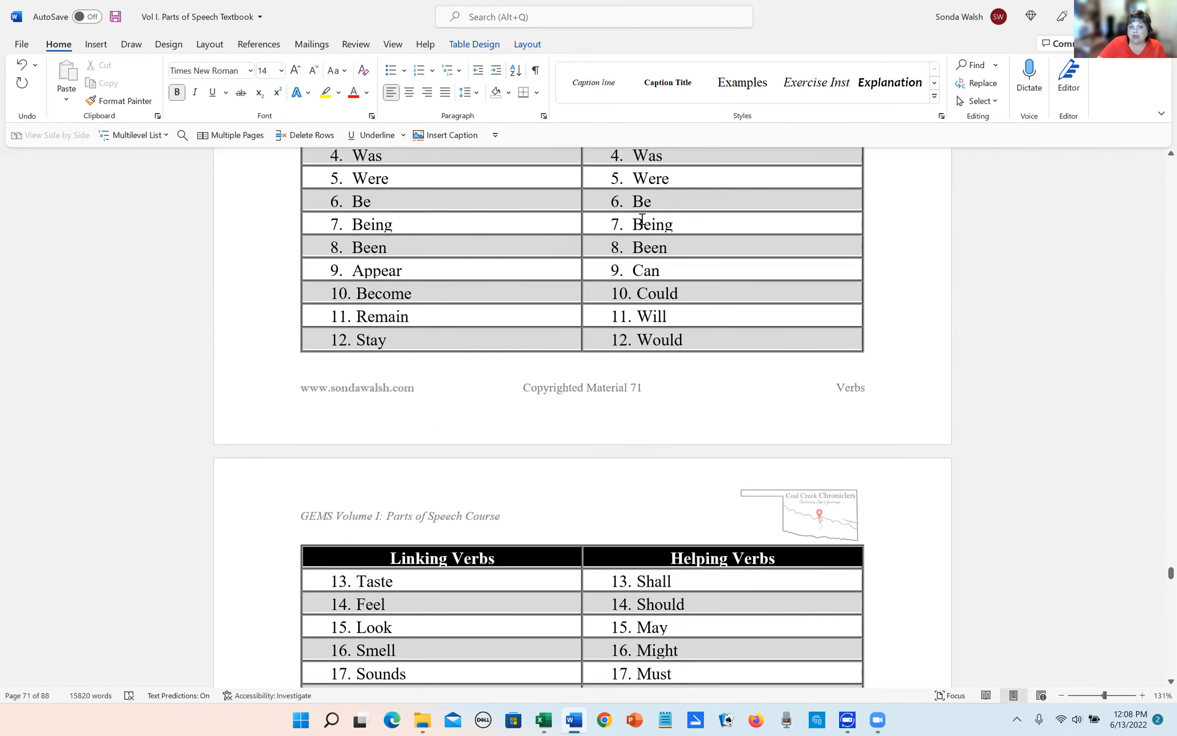
mouse_move(675, 209)
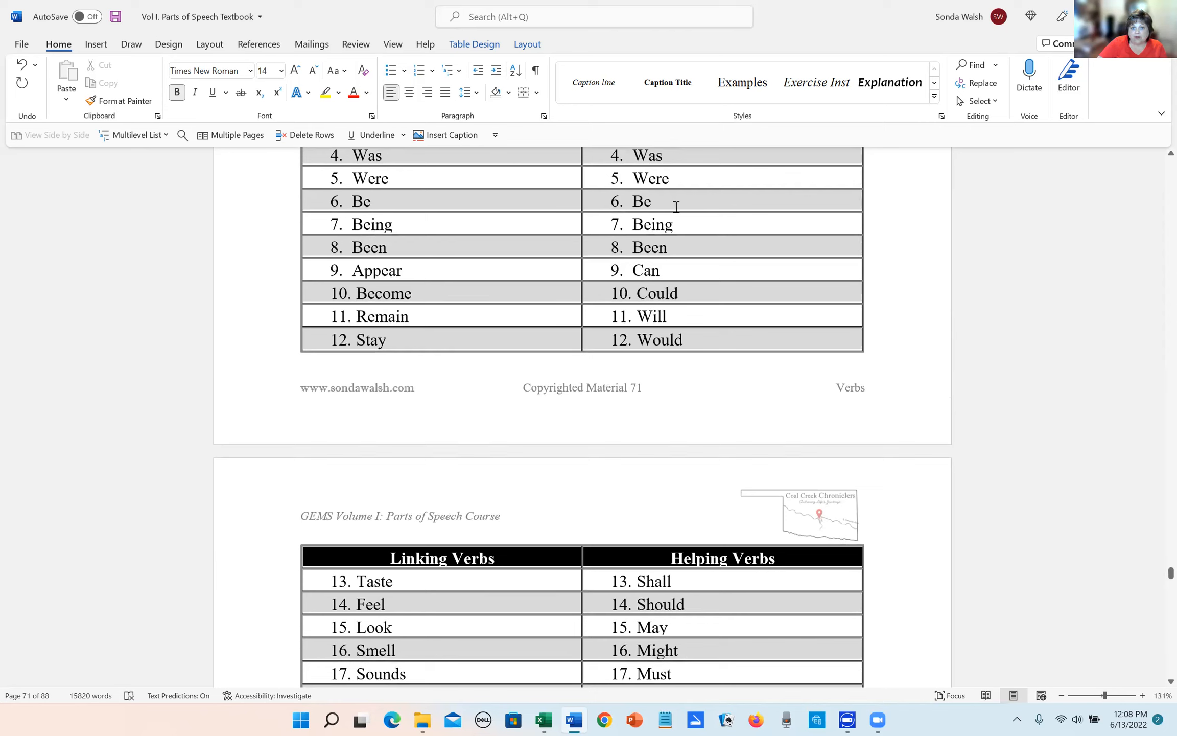
mouse_move(684, 246)
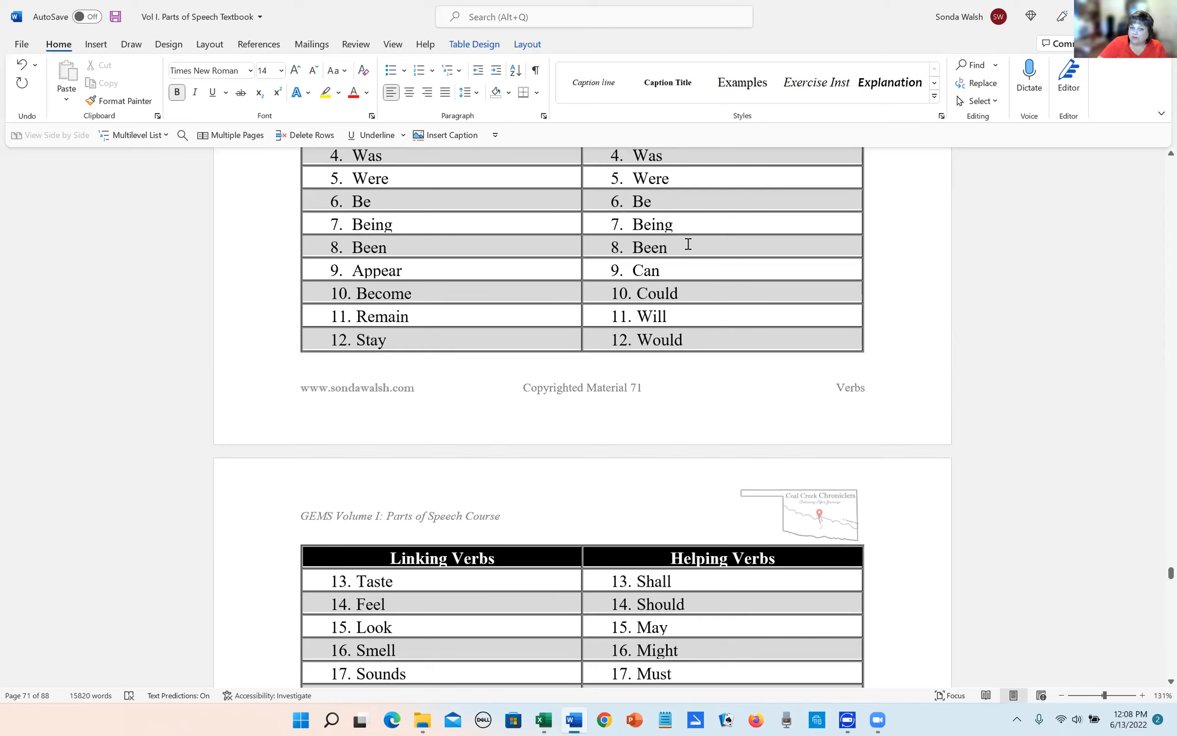
mouse_move(694, 321)
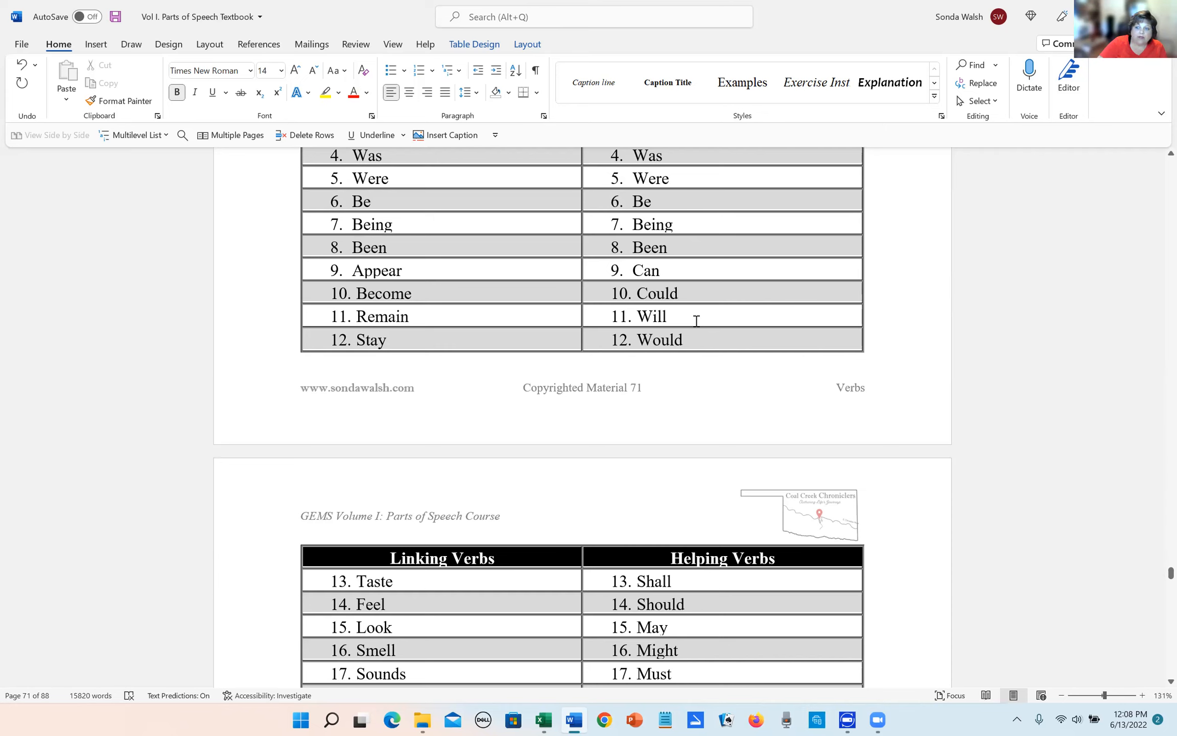
scroll(down, 3)
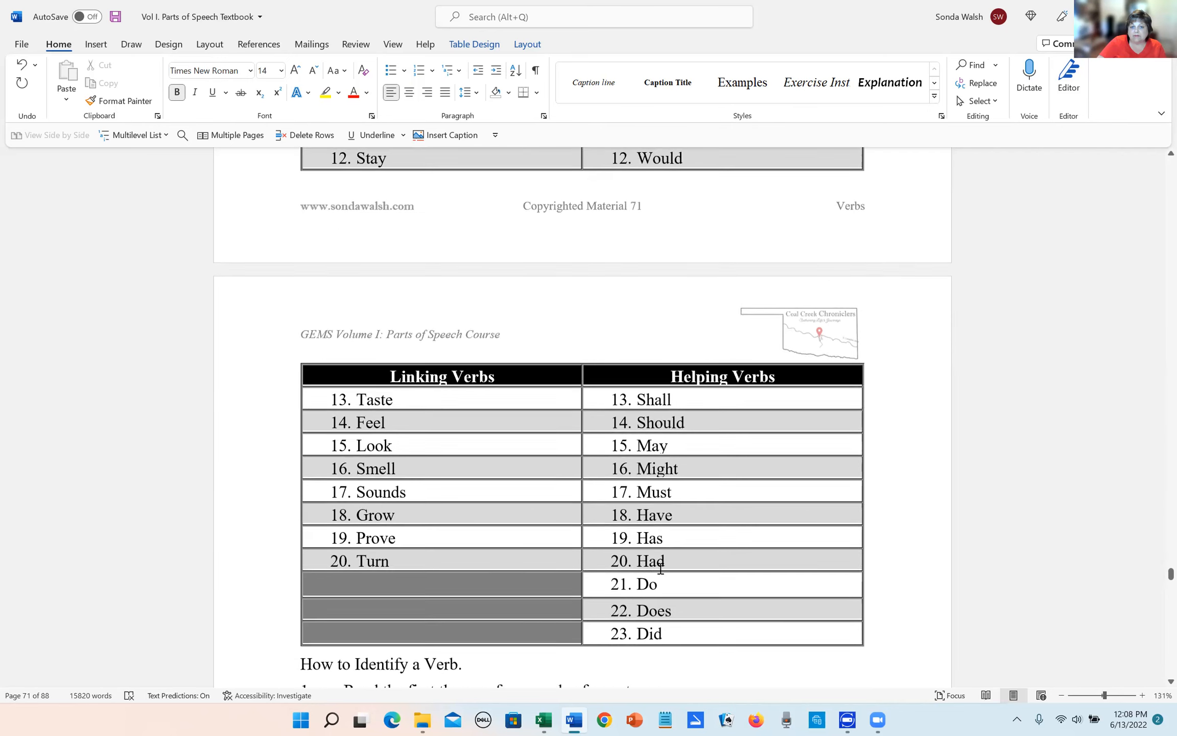
scroll(up, 3)
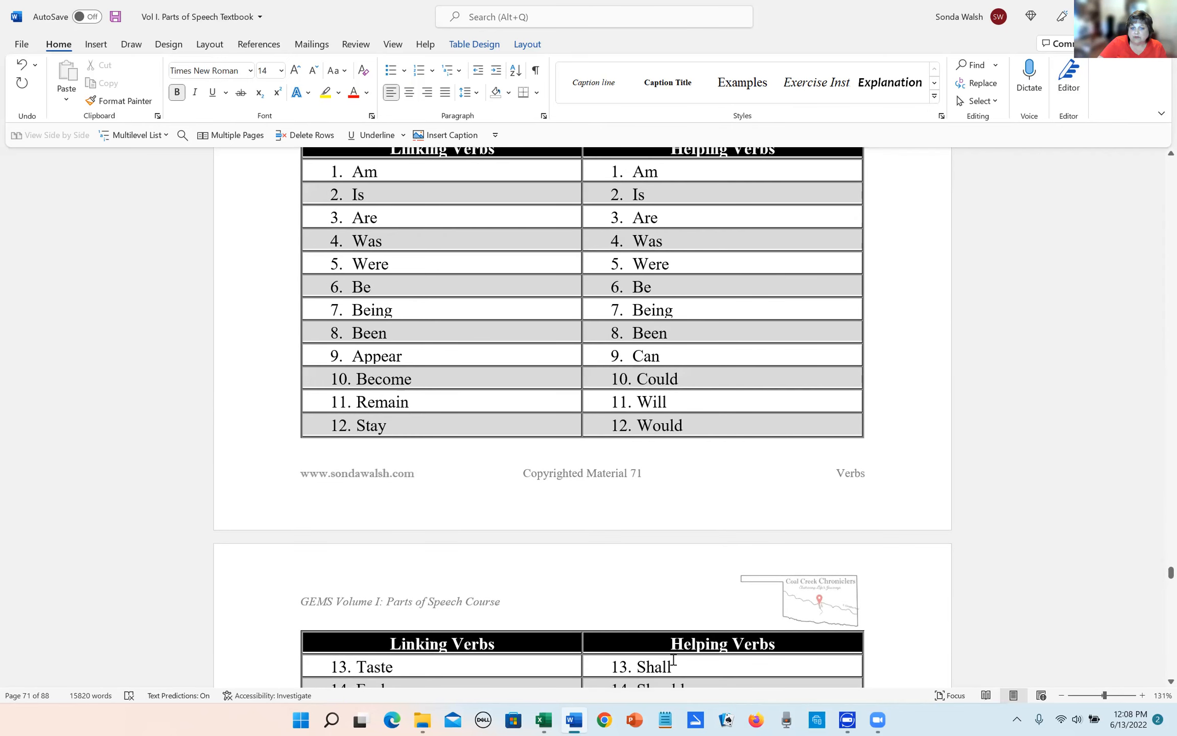
scroll(up, 3)
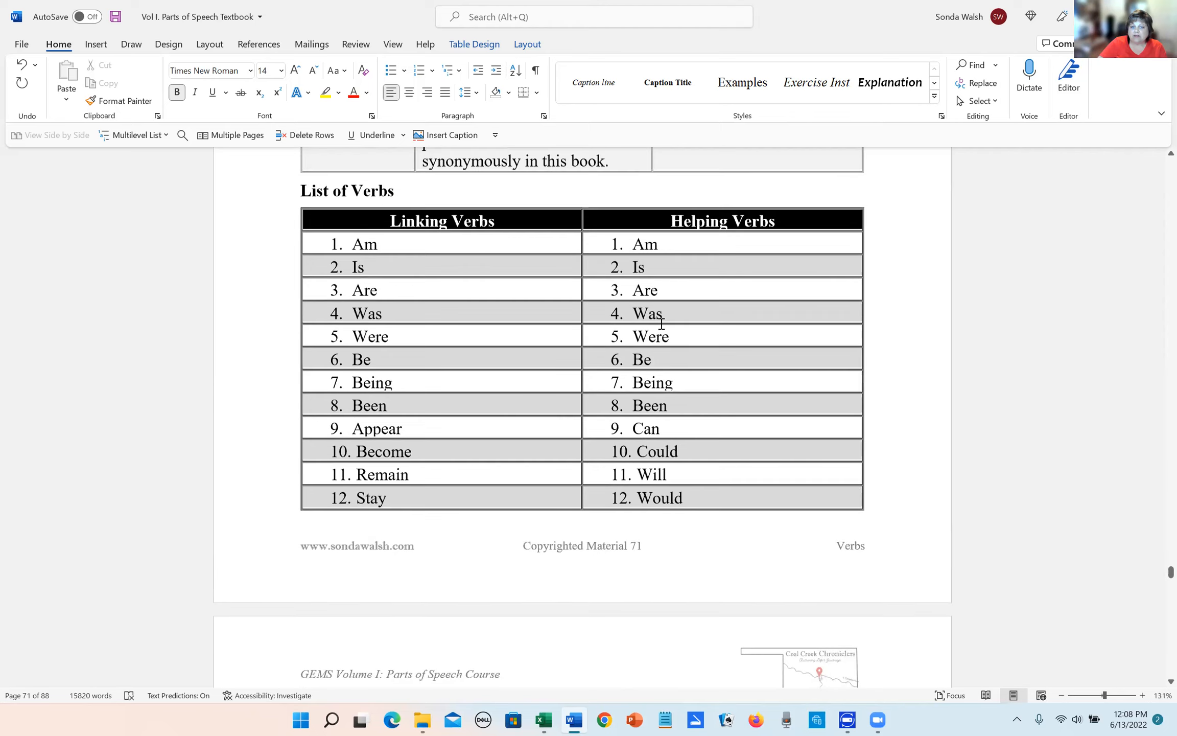
Step: Scroll past verbs 13–23 to the six-step 'How to Identify a Verb' list on page 72
scroll(down, 3)
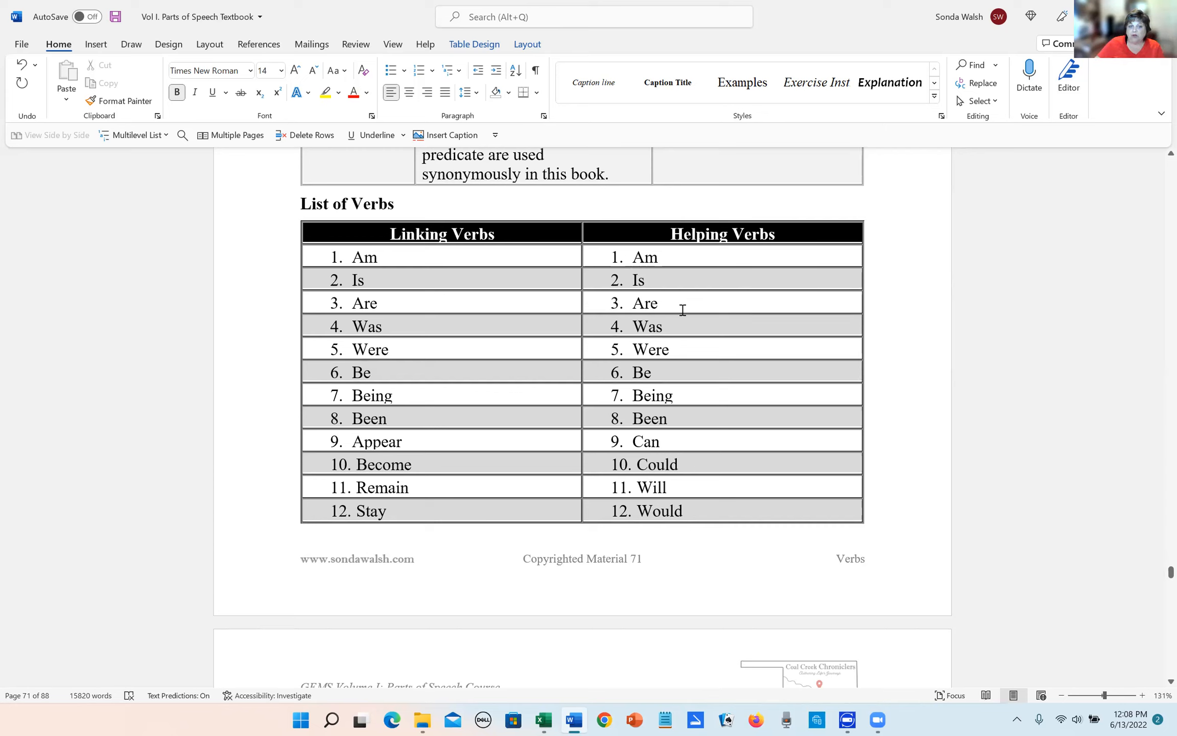
mouse_move(445, 307)
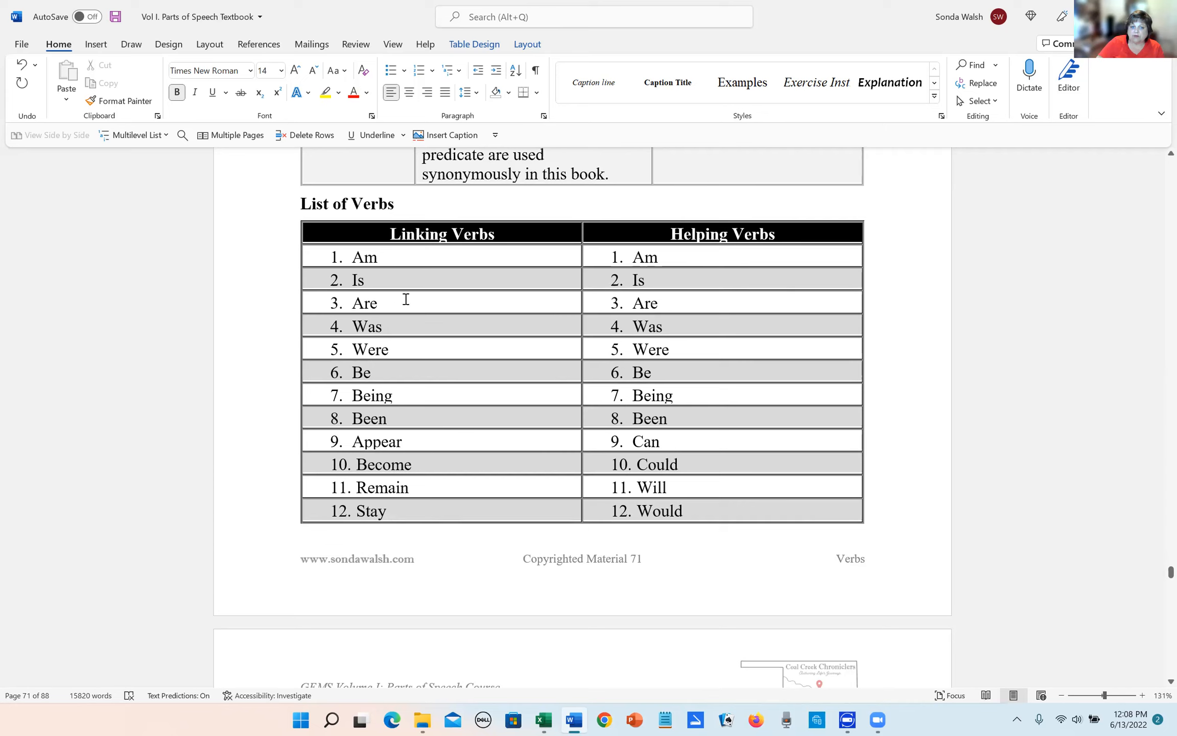
mouse_move(488, 307)
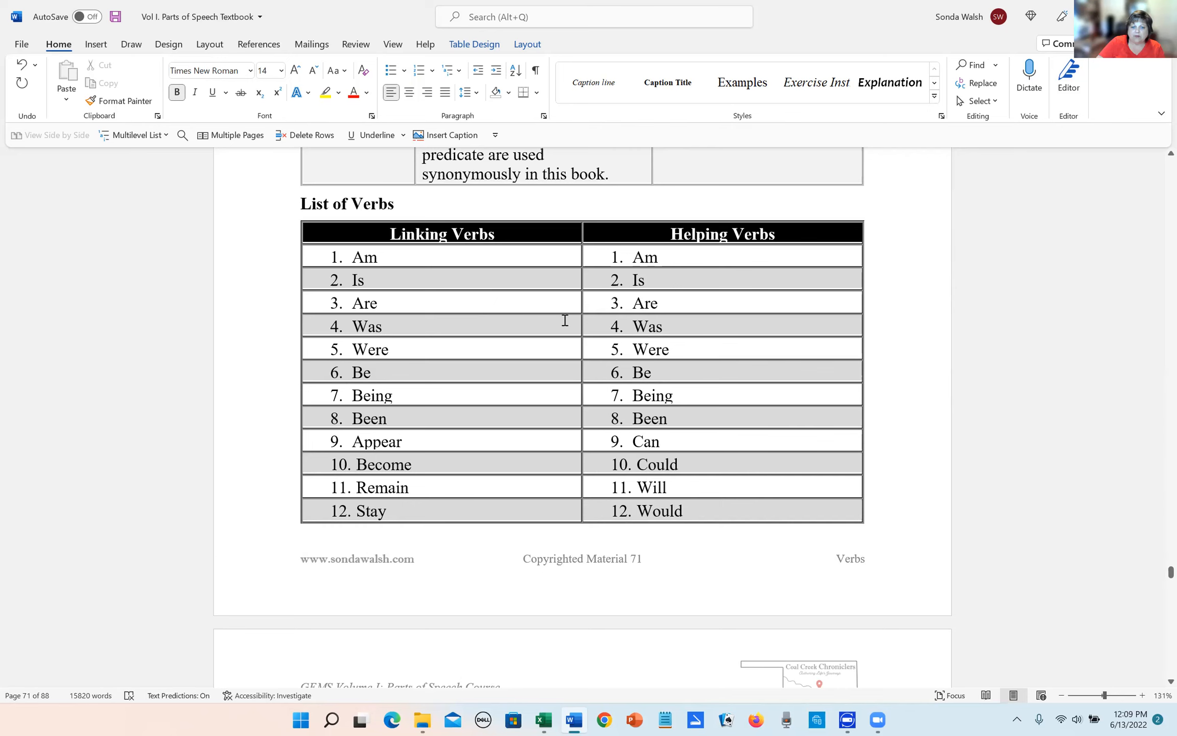
mouse_move(464, 343)
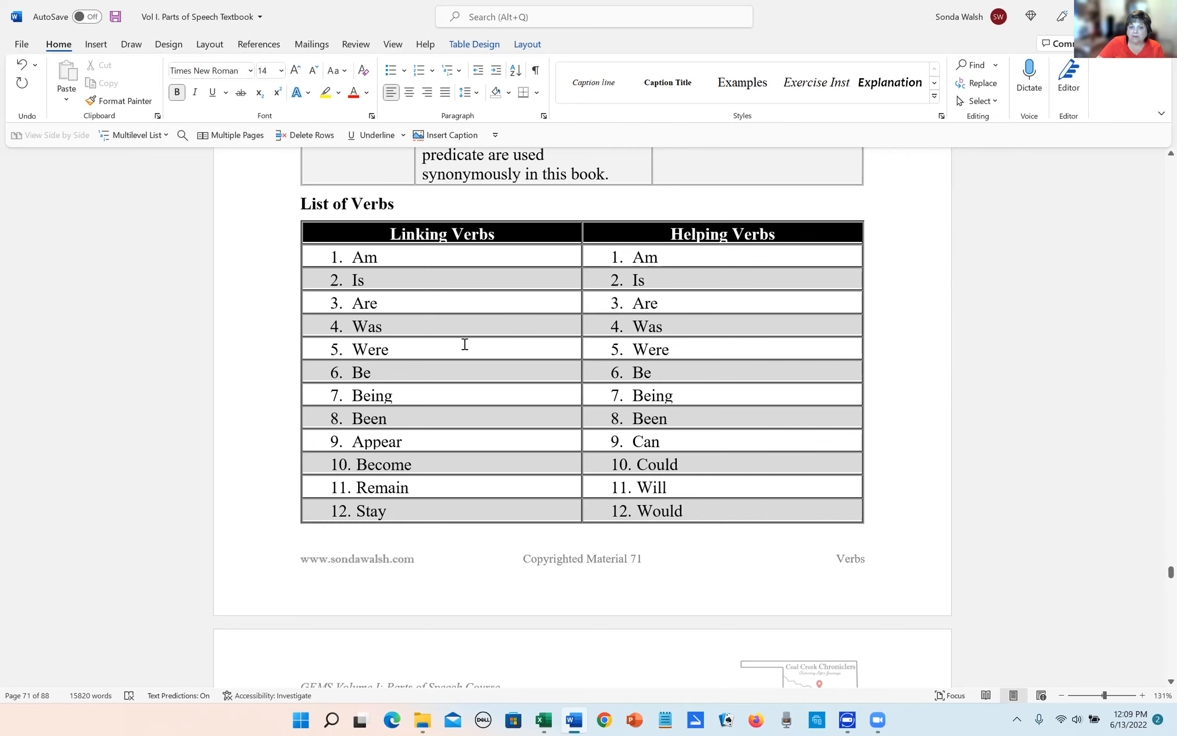
scroll(down, 3)
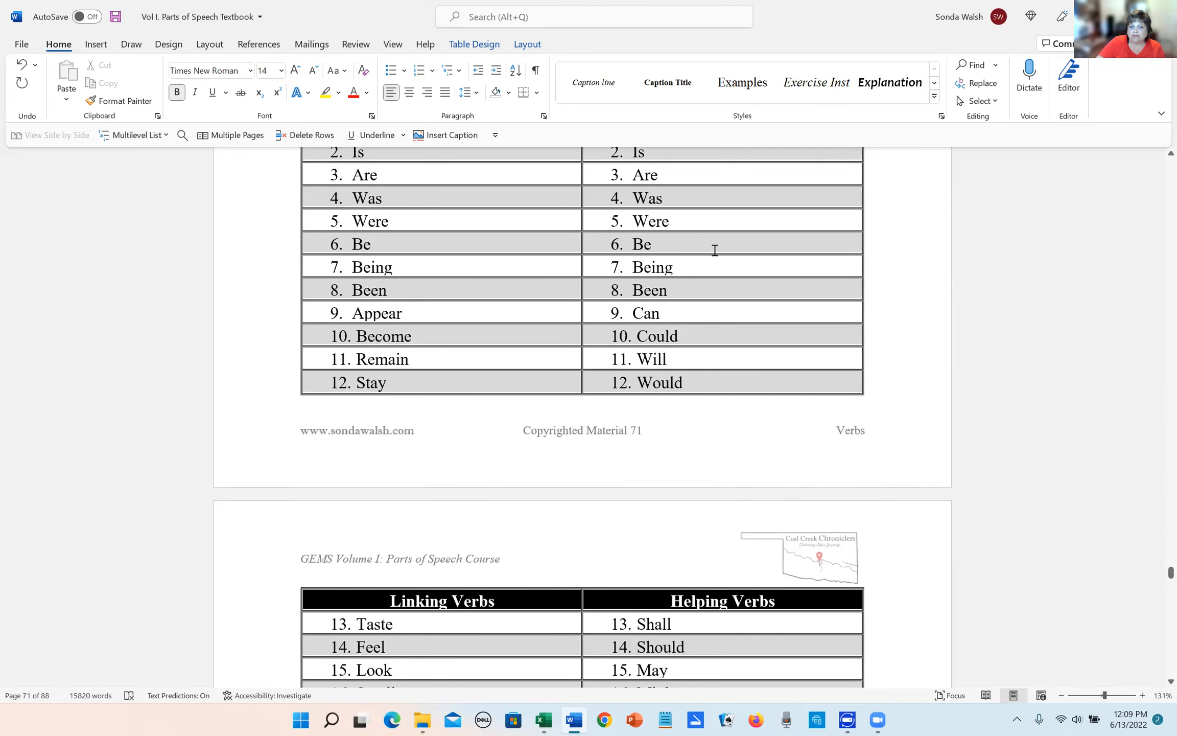
scroll(down, 3)
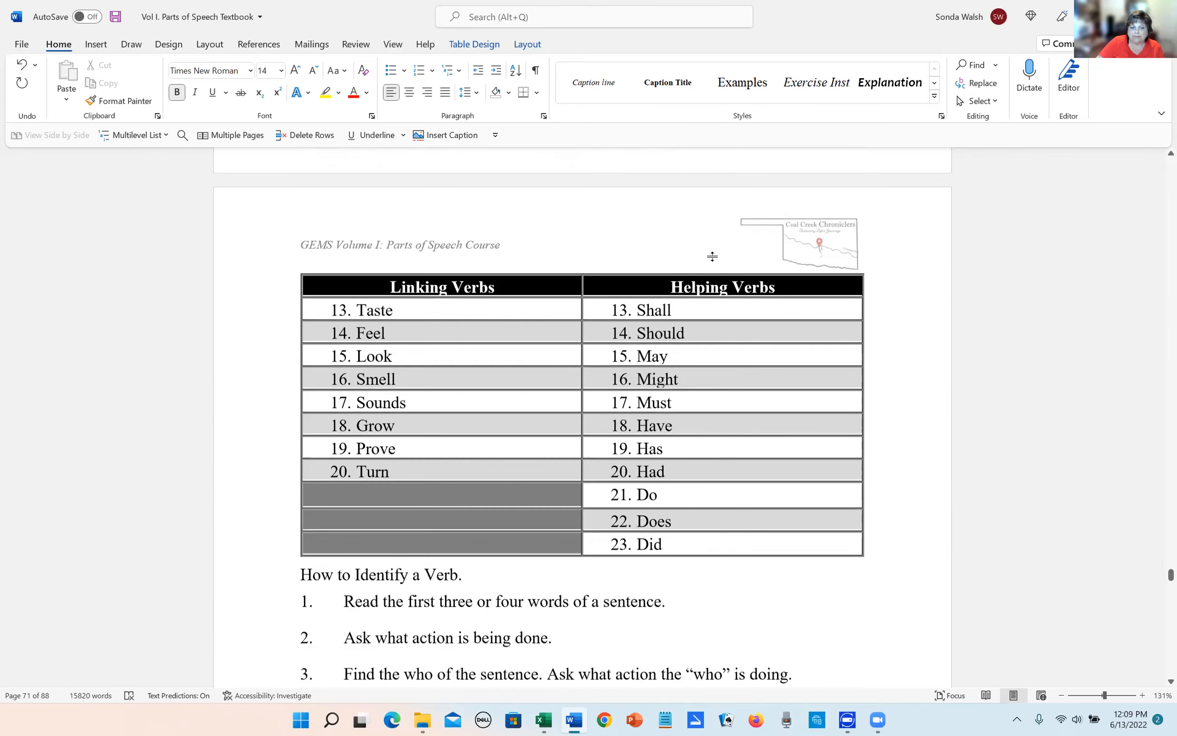
scroll(down, 3)
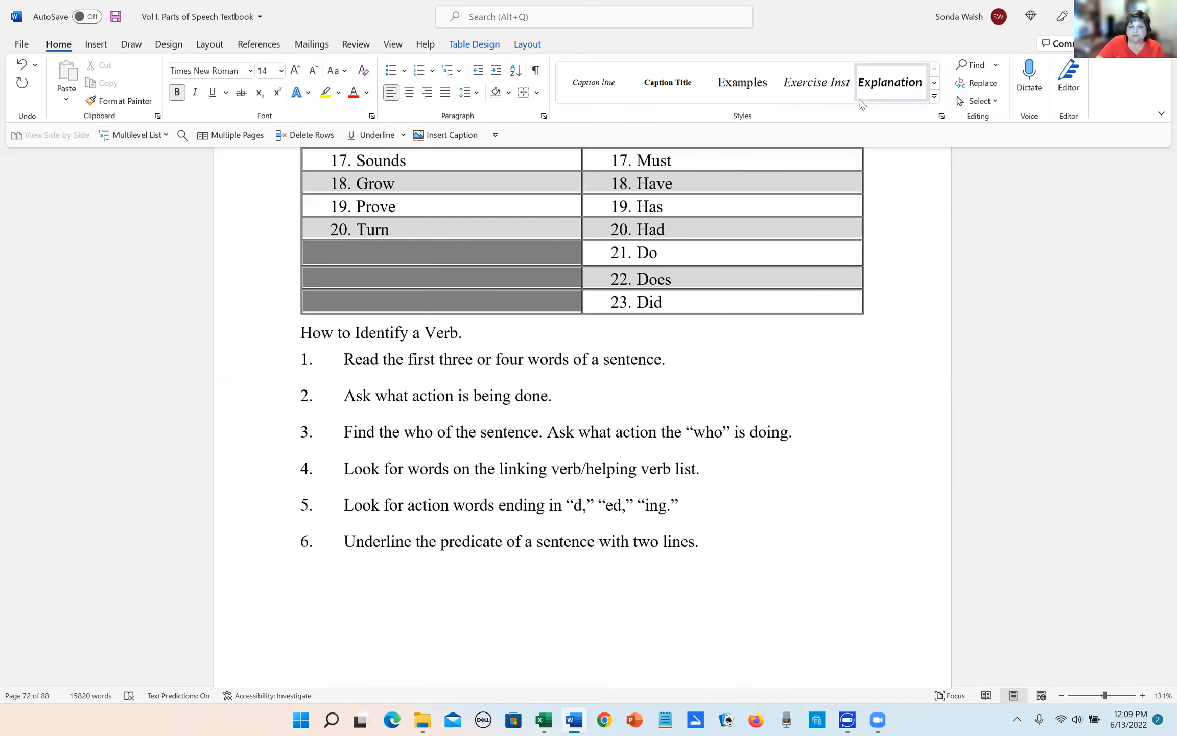